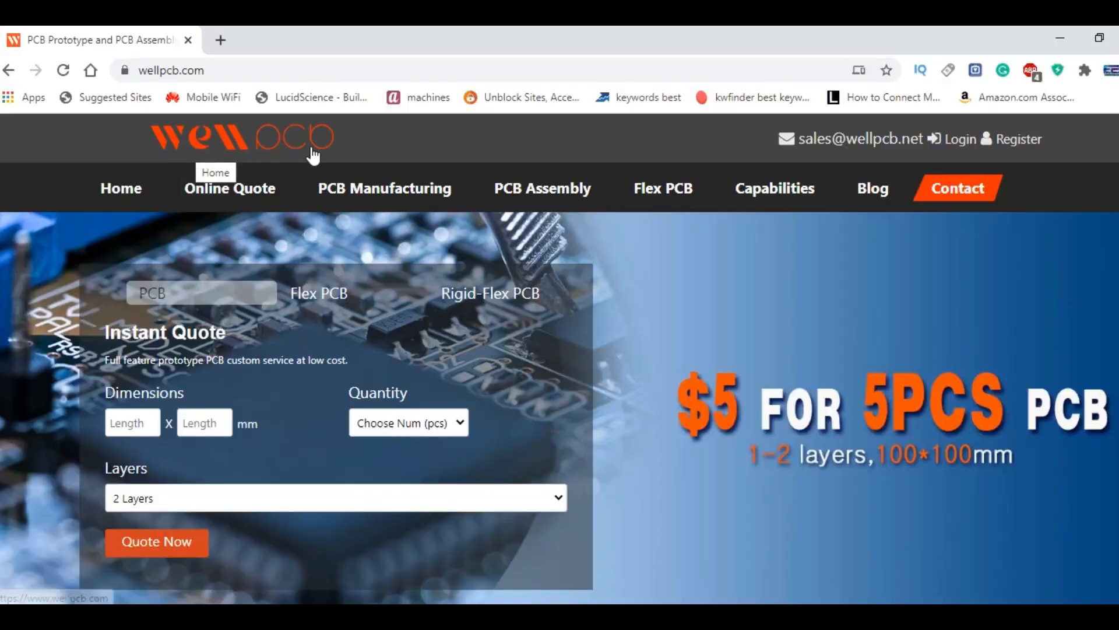
# Scroll the WellPCB home page's about and services sections, then go to PCB Quote.
pyautogui.scroll(-3)
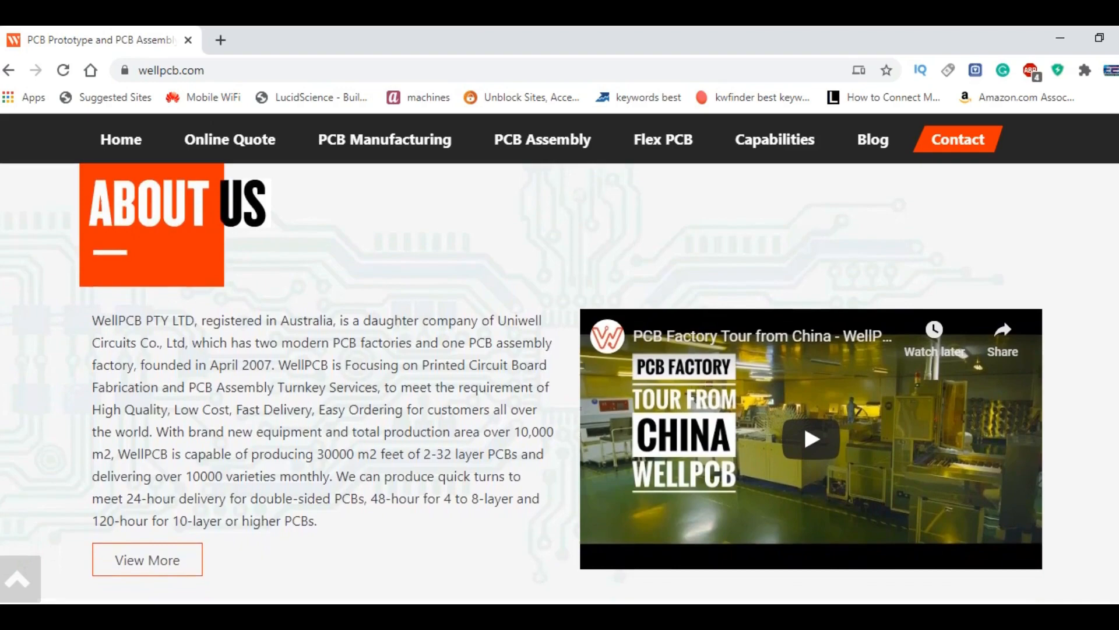
pyautogui.scroll(-3)
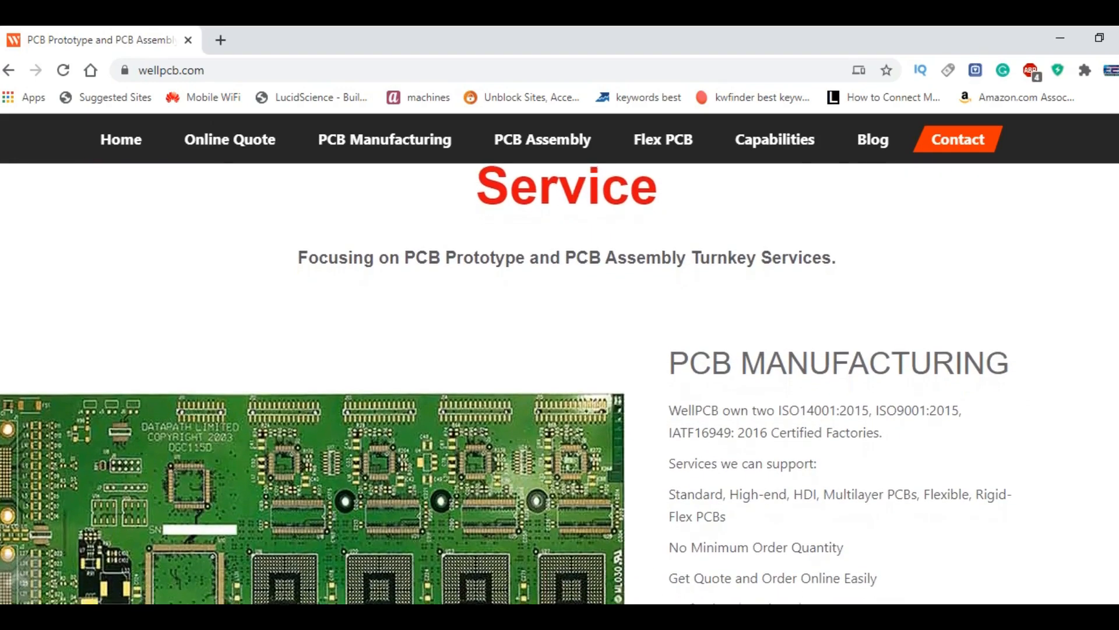
pyautogui.scroll(-3)
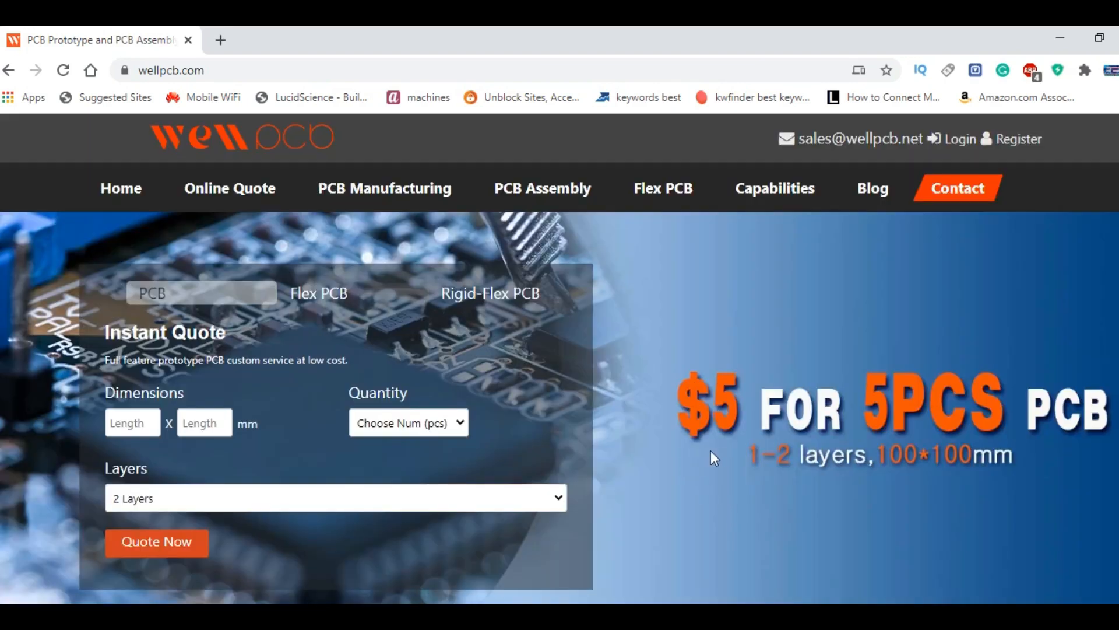
pyautogui.moveTo(845, 440)
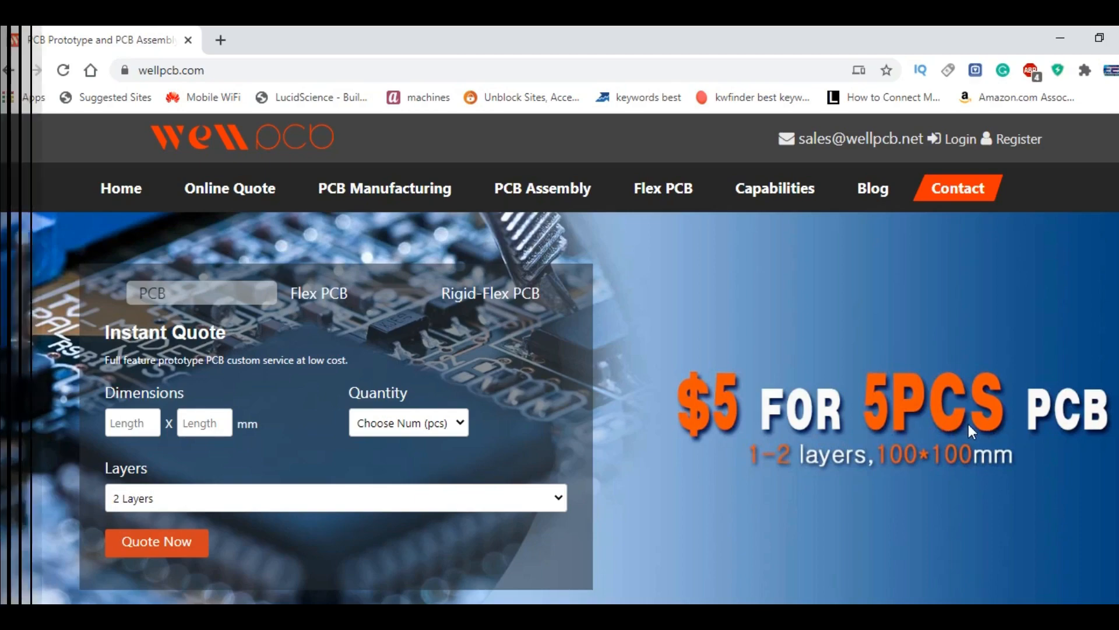
pyautogui.moveTo(230, 188)
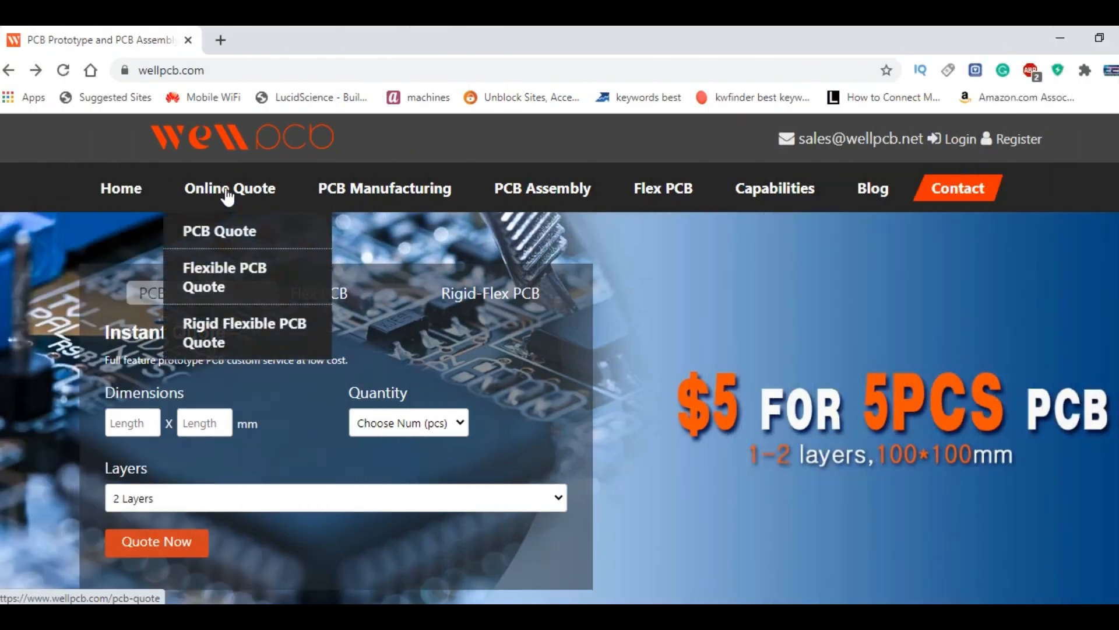
pyautogui.click(219, 231)
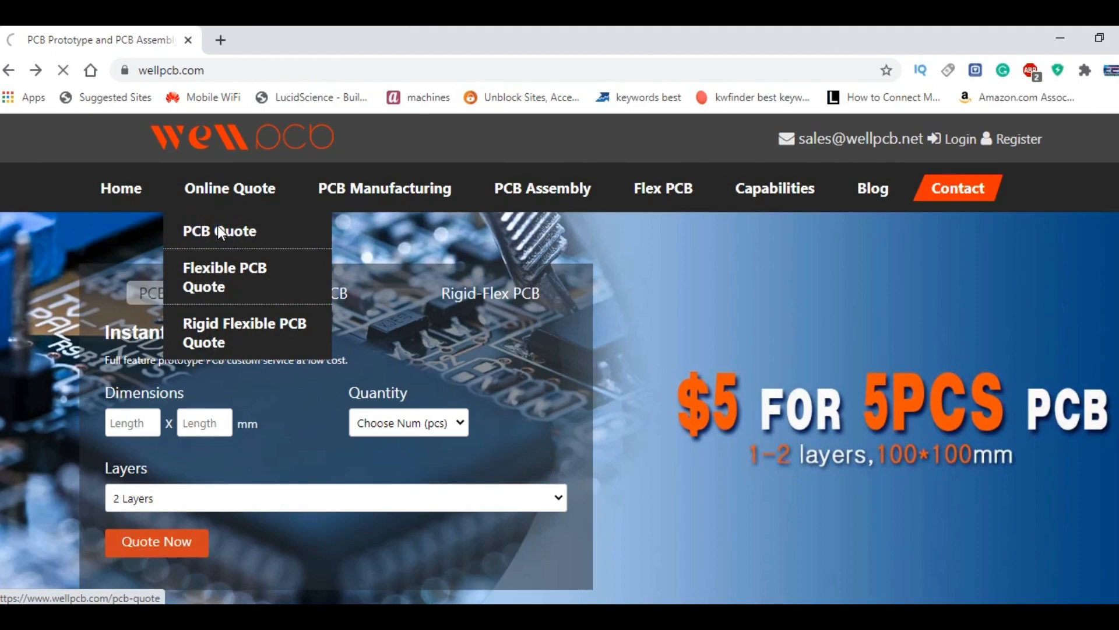
# Enter a 60 x 40 mm single board size and choose a board quantity.
pyautogui.click(219, 231)
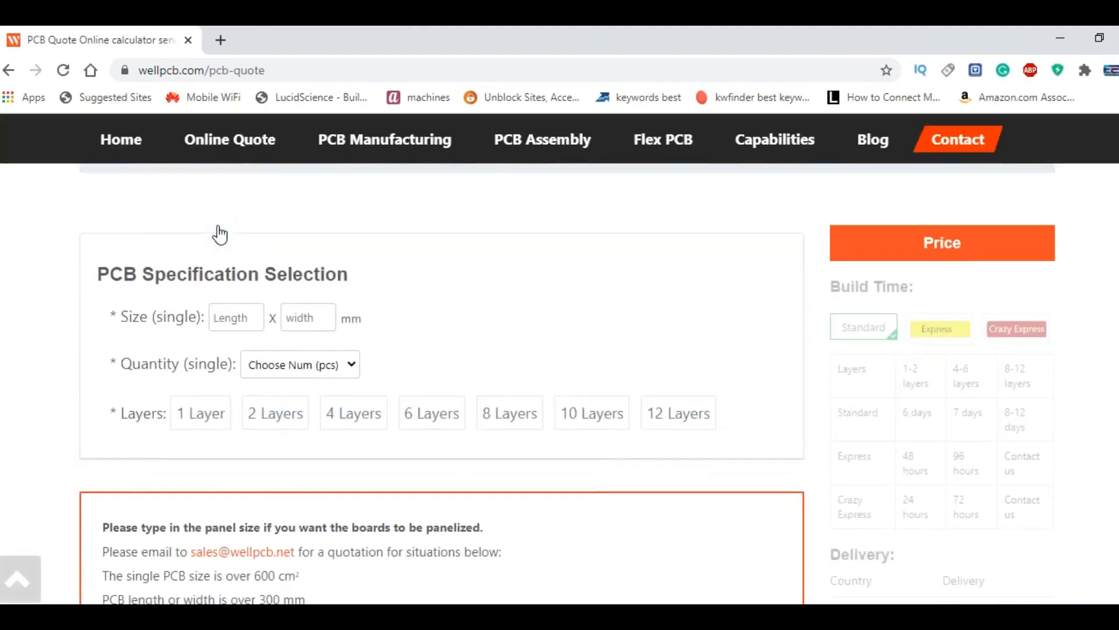
pyautogui.click(236, 277)
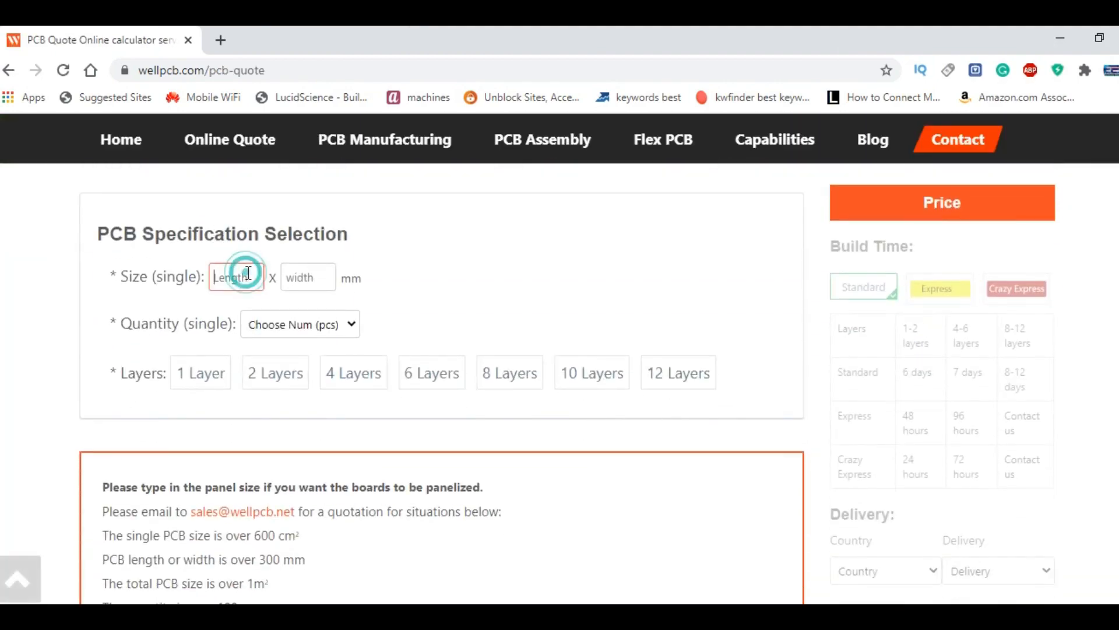
pyautogui.write('60')
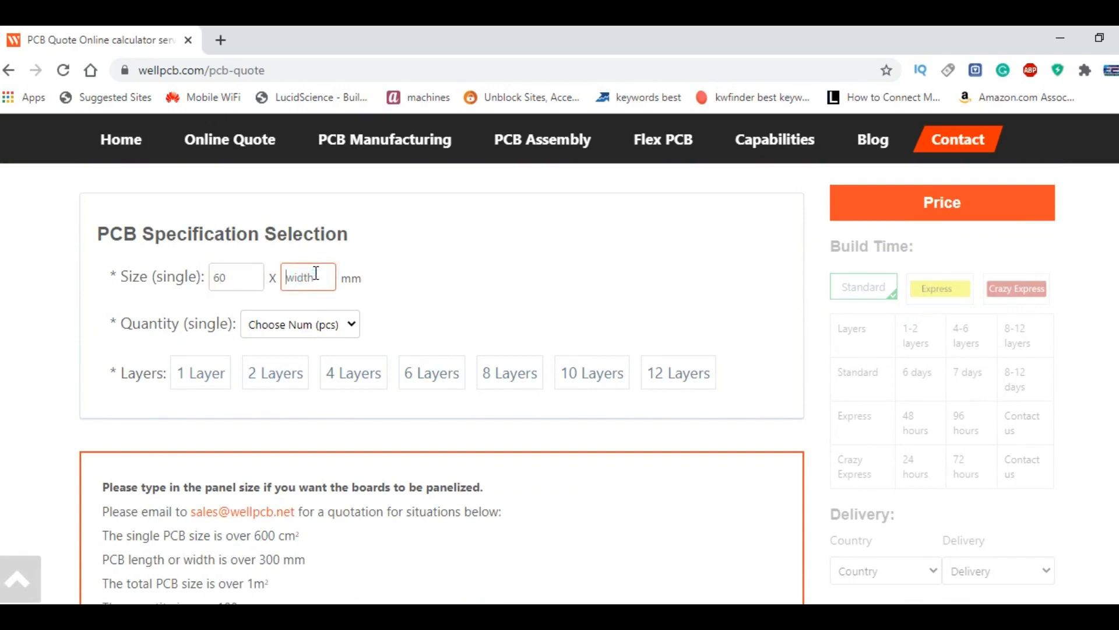
pyautogui.write('40')
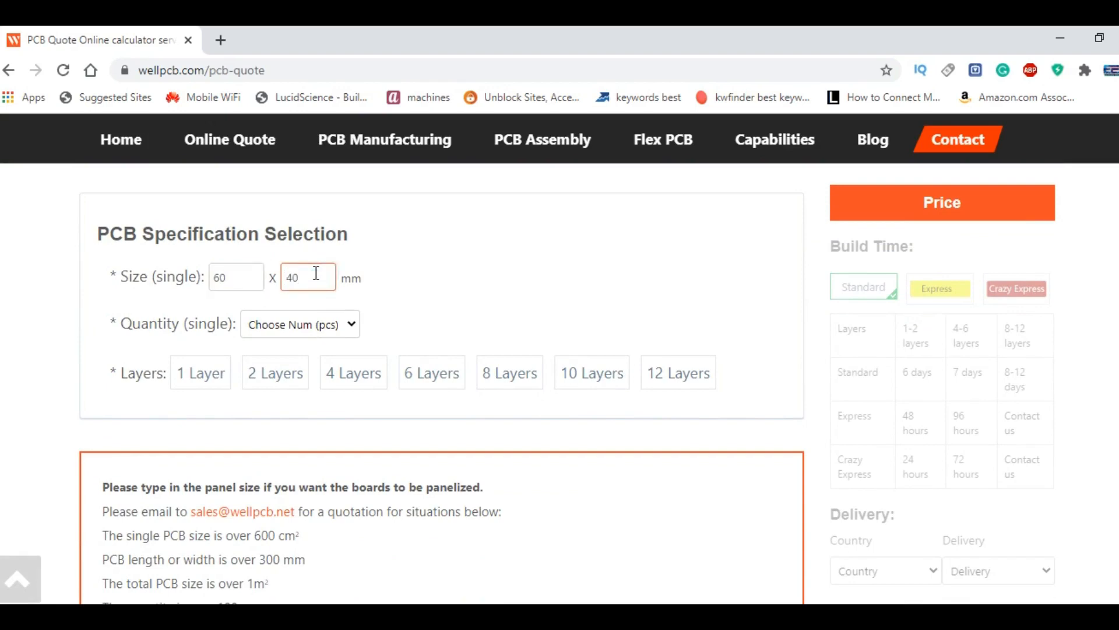
pyautogui.click(300, 323)
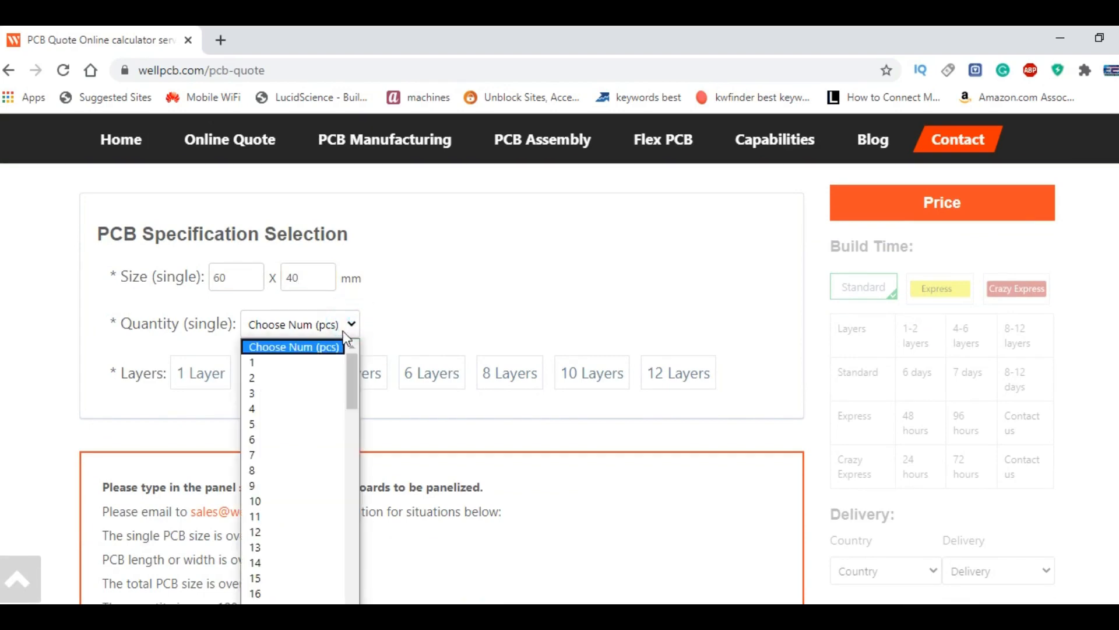
pyautogui.click(251, 424)
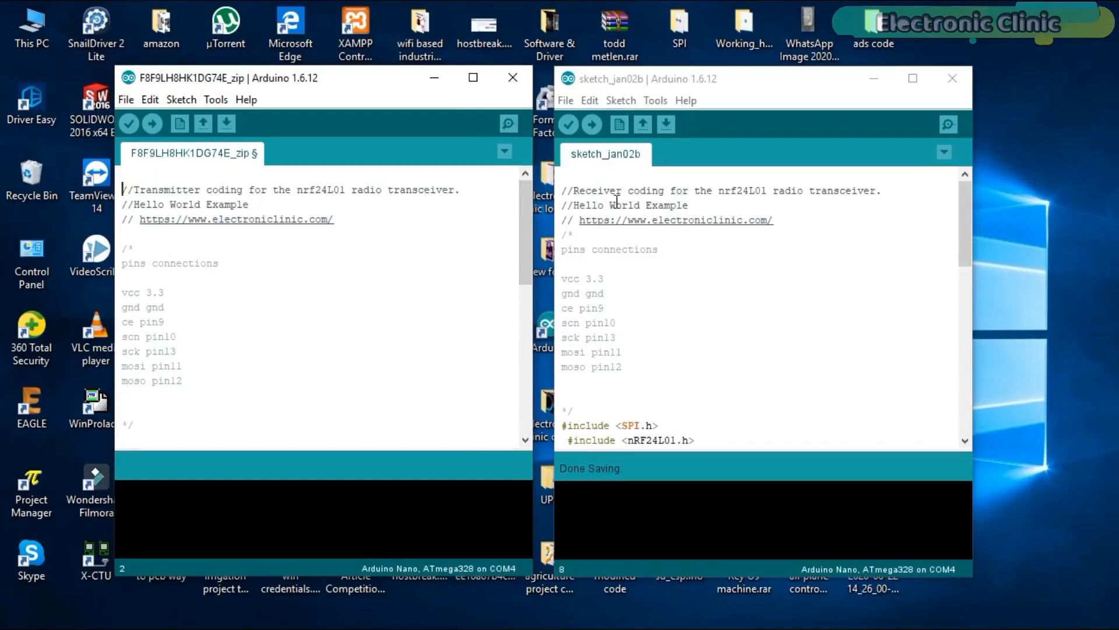
pyautogui.moveTo(422, 145)
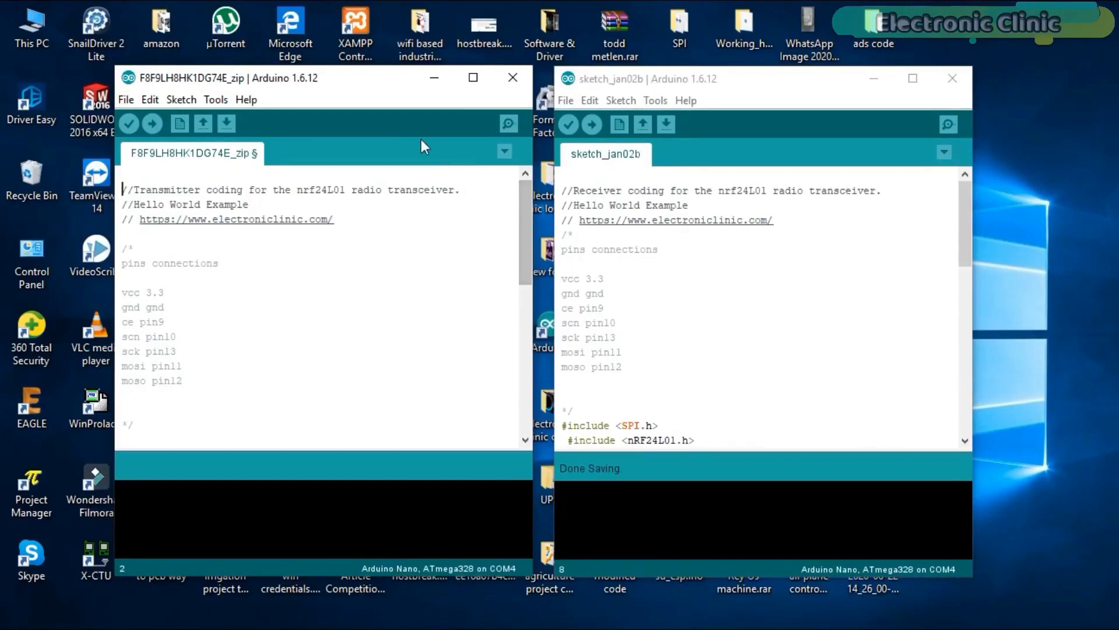
pyautogui.moveTo(181, 187)
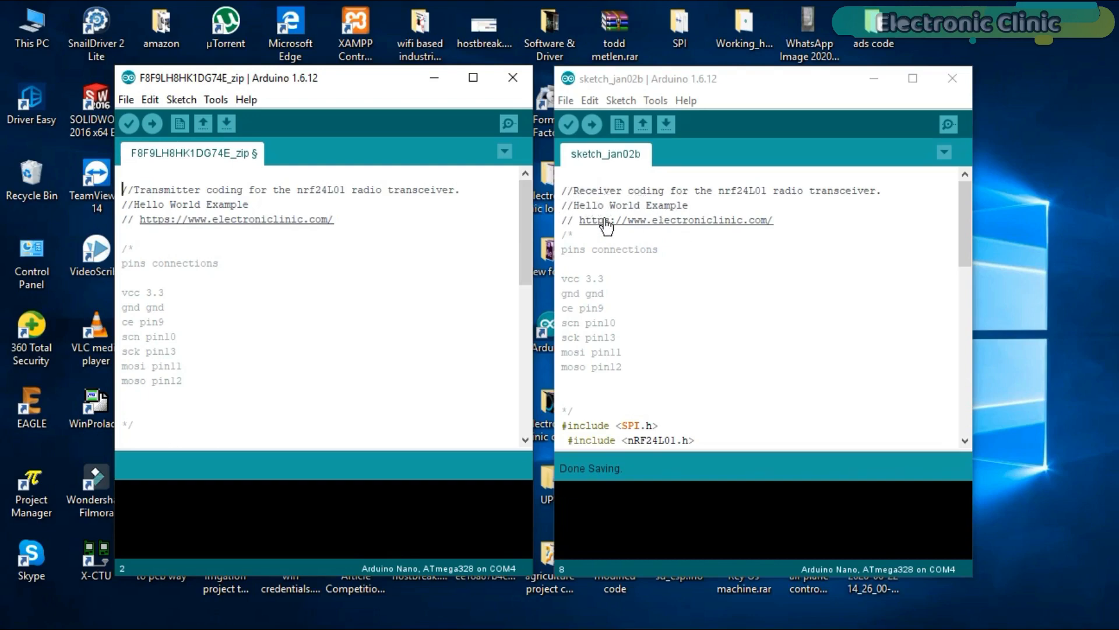
pyautogui.moveTo(378, 82)
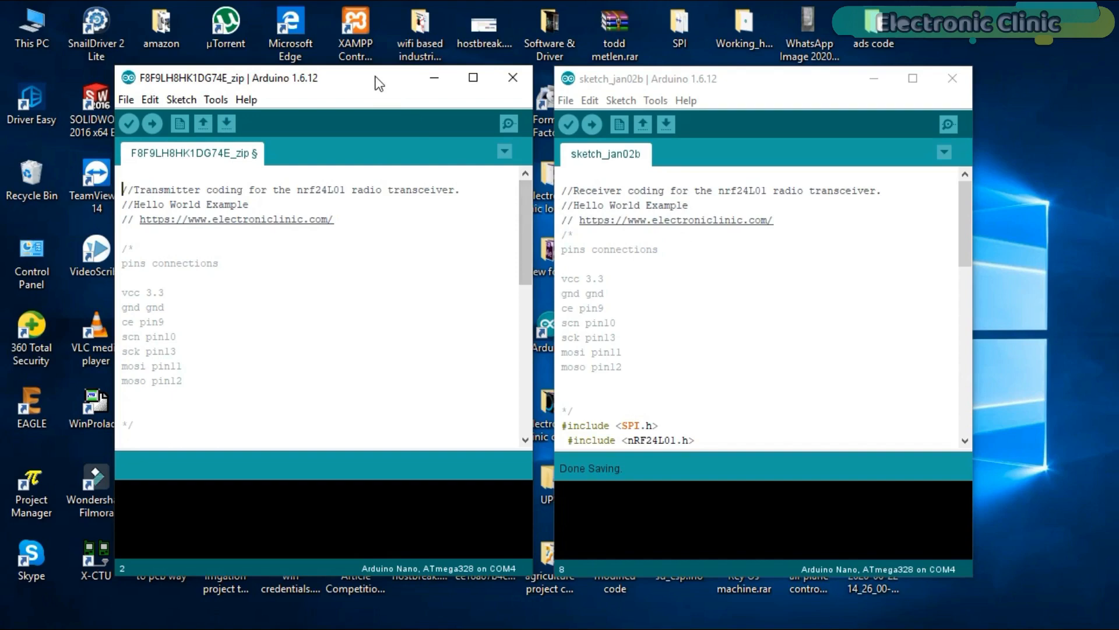
# Maximize the transmitter sketch window to reveal its includes and pipe address.
pyautogui.click(472, 78)
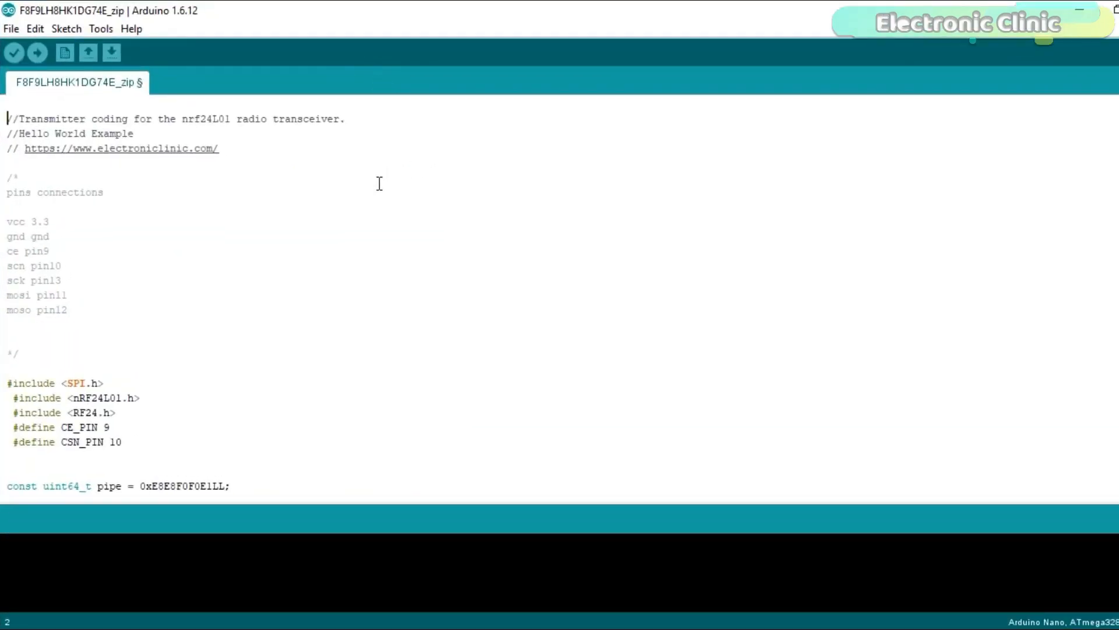
pyautogui.scroll(-3)
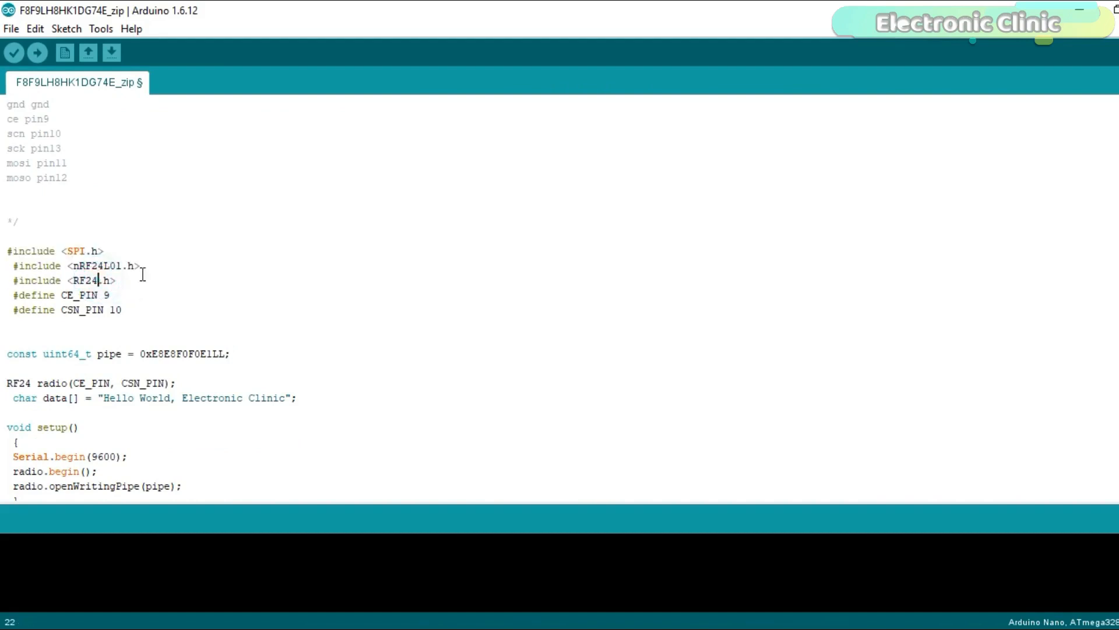
pyautogui.moveTo(152, 261)
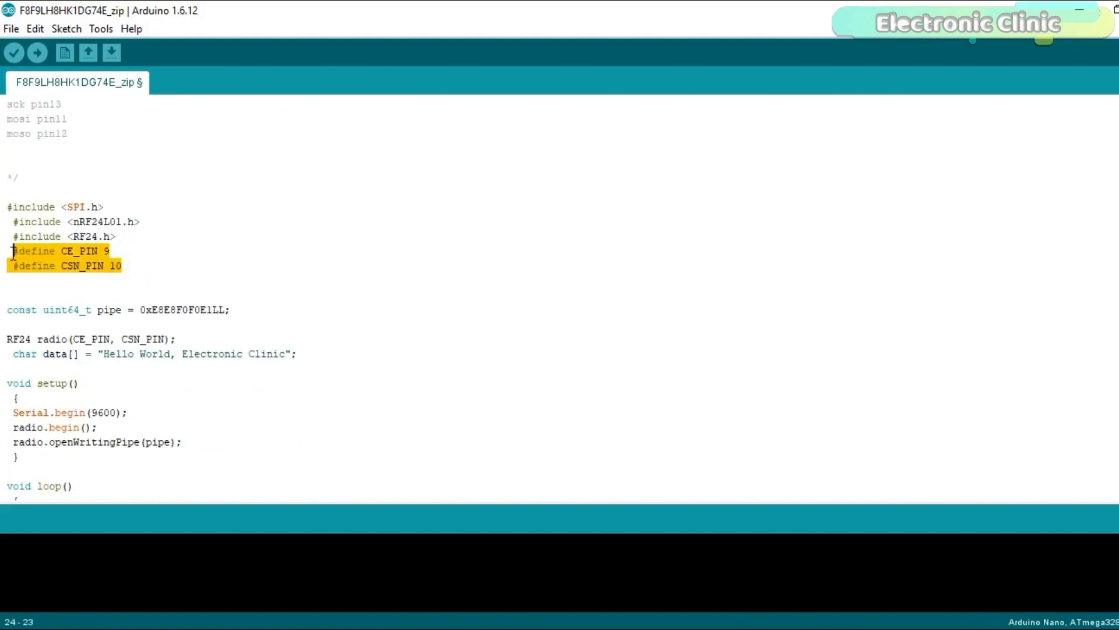
pyautogui.click(127, 265)
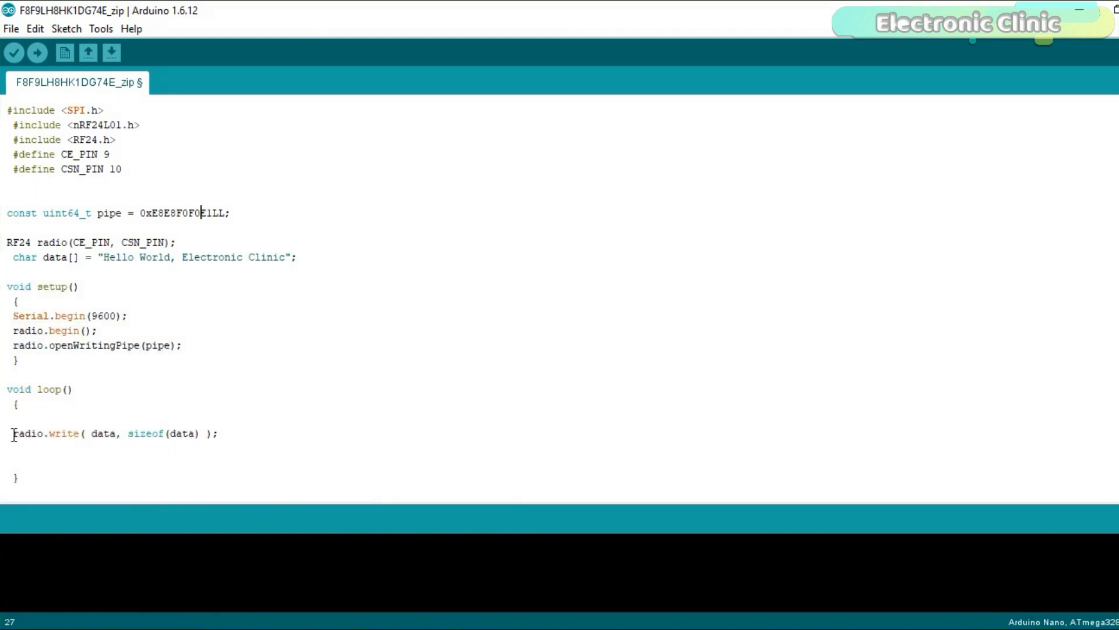
pyautogui.moveTo(12, 432); pyautogui.dragTo(222, 433)
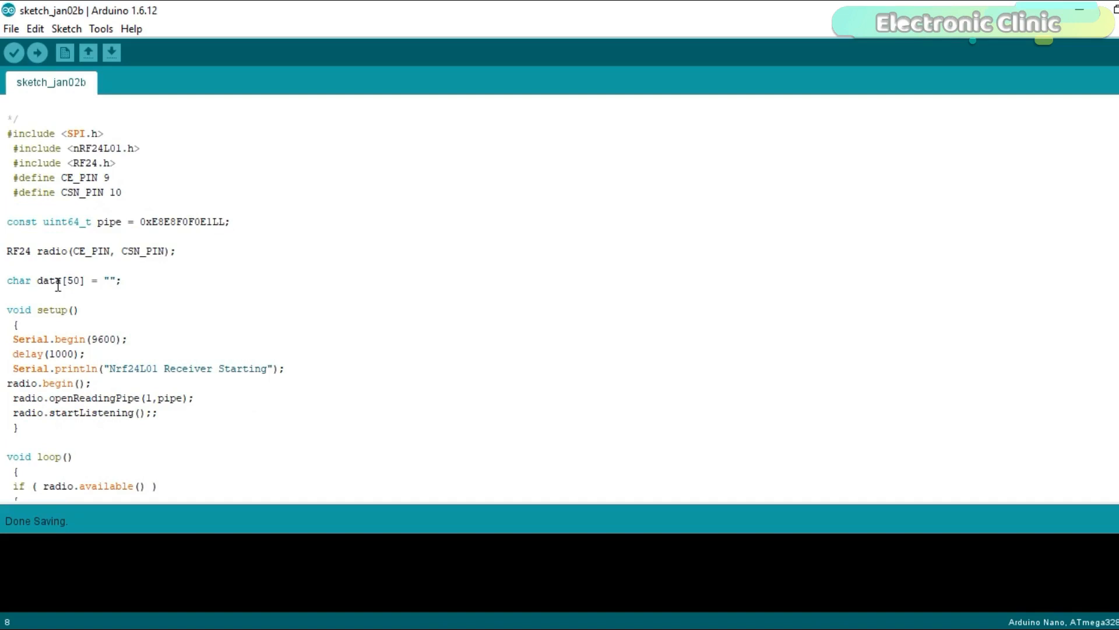
# Open receiver sketch sketch_jan02b and scroll down through its setup and loop.
pyautogui.click(70, 281)
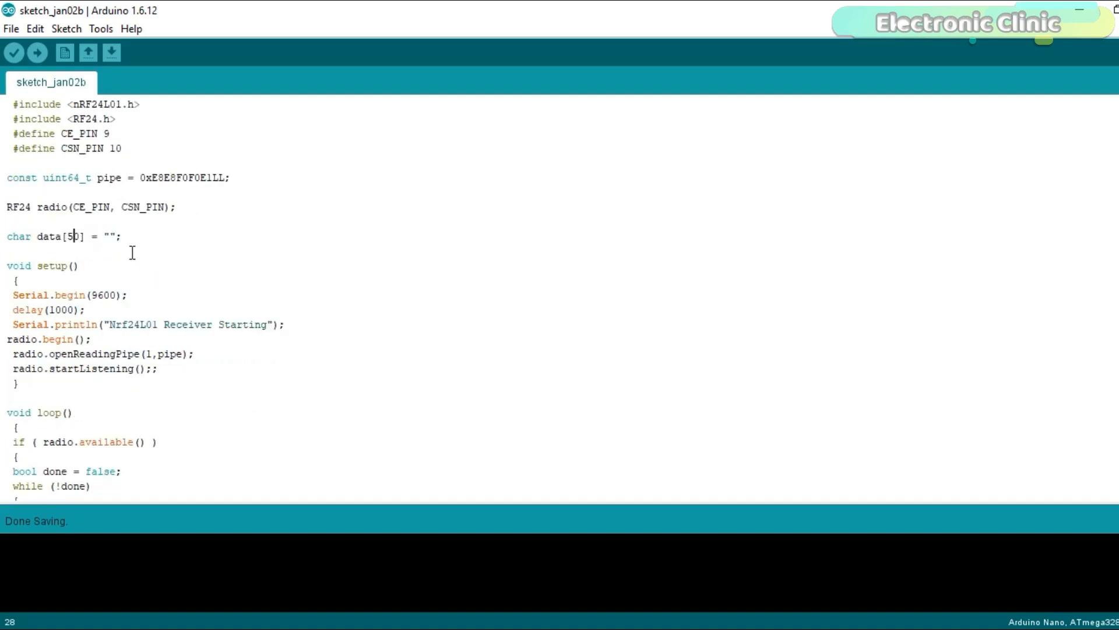
pyautogui.scroll(-3)
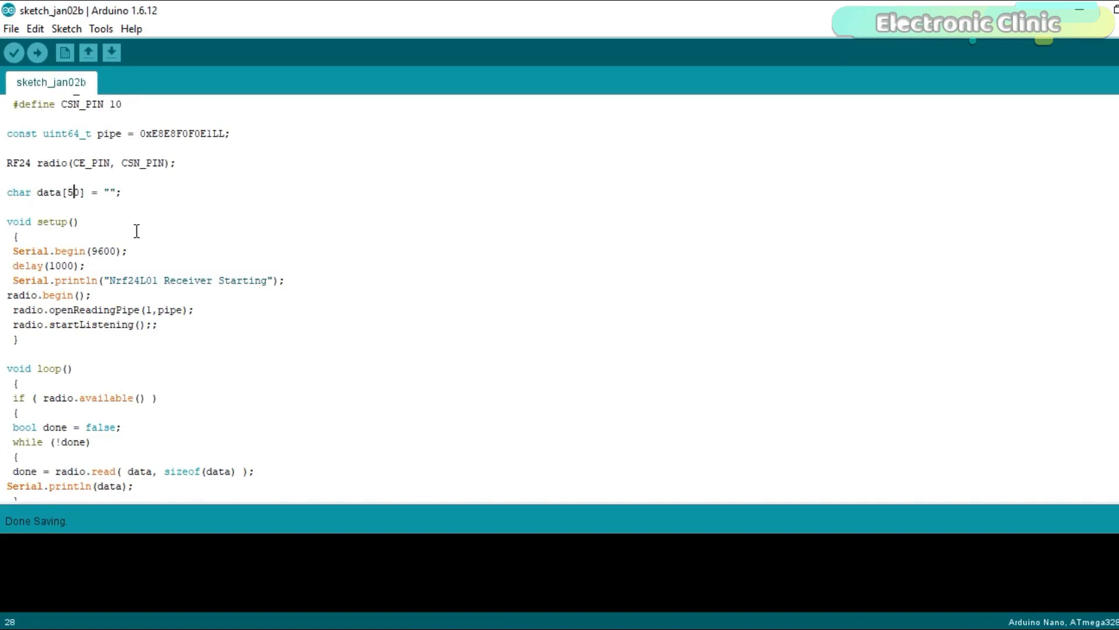
pyautogui.scroll(-3)
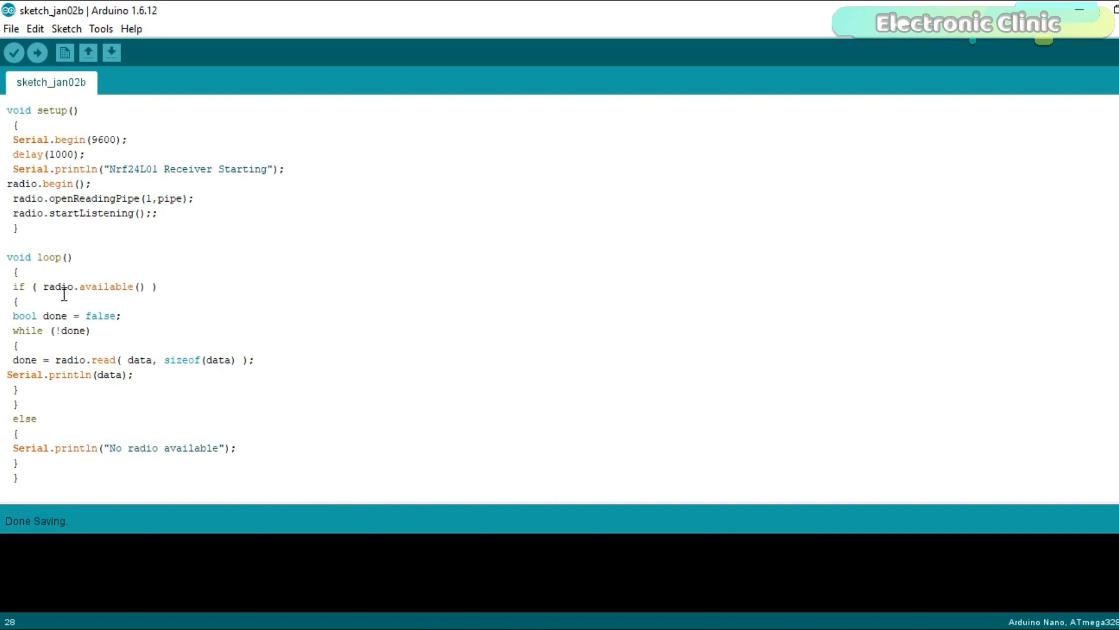
pyautogui.moveTo(130, 337)
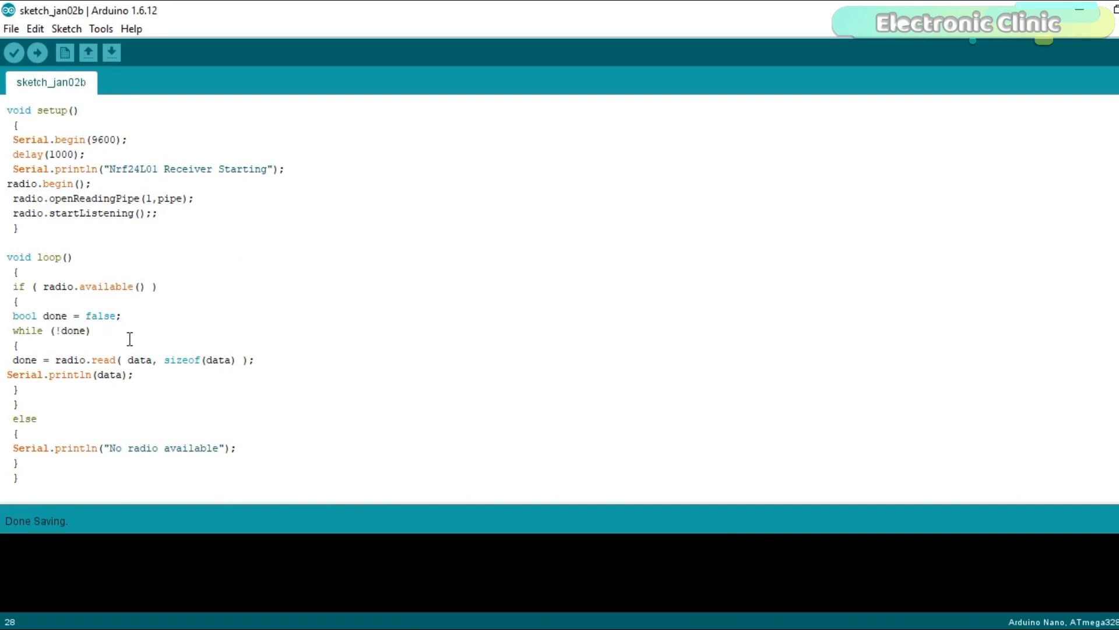
pyautogui.moveTo(155, 357)
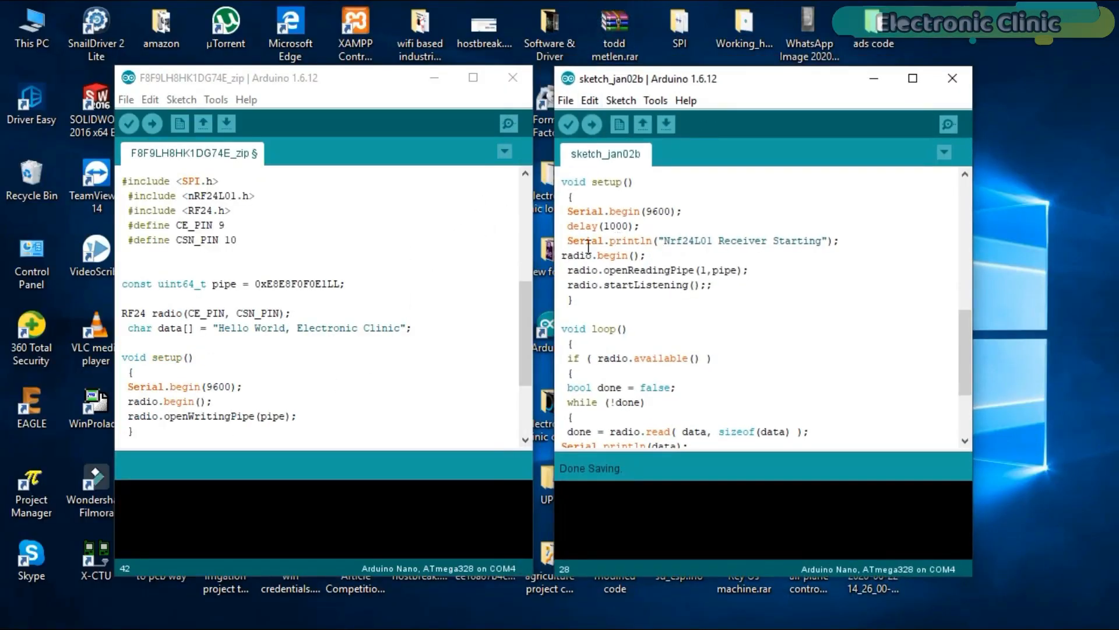
pyautogui.moveTo(478, 263)
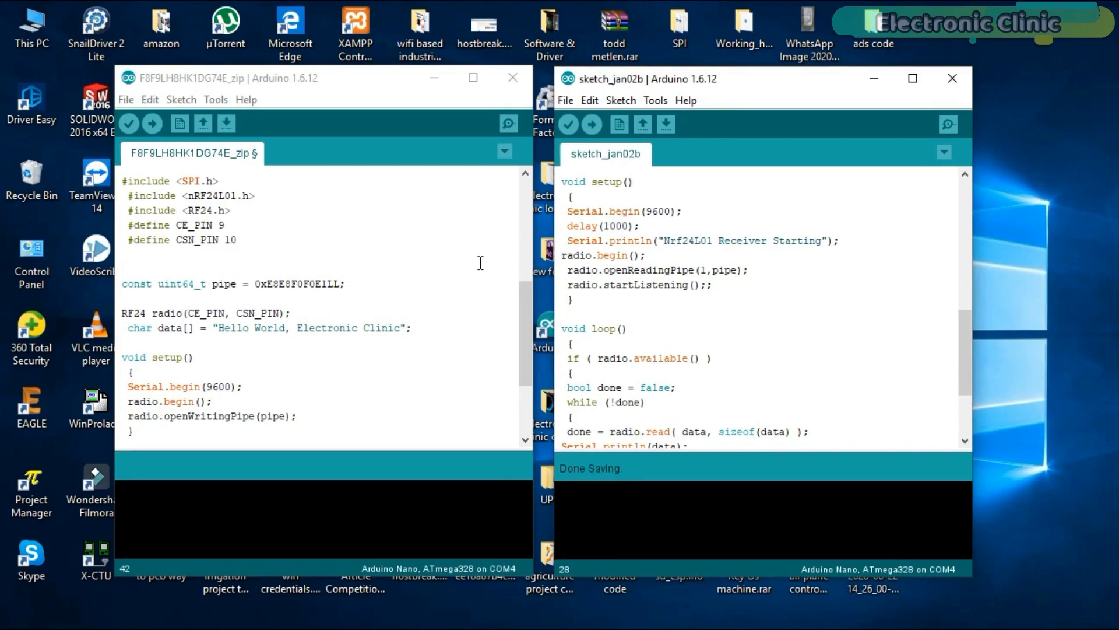
# Restore the maximized Arduino IDE window to tile the two sketches side by side.
pyautogui.click(912, 79)
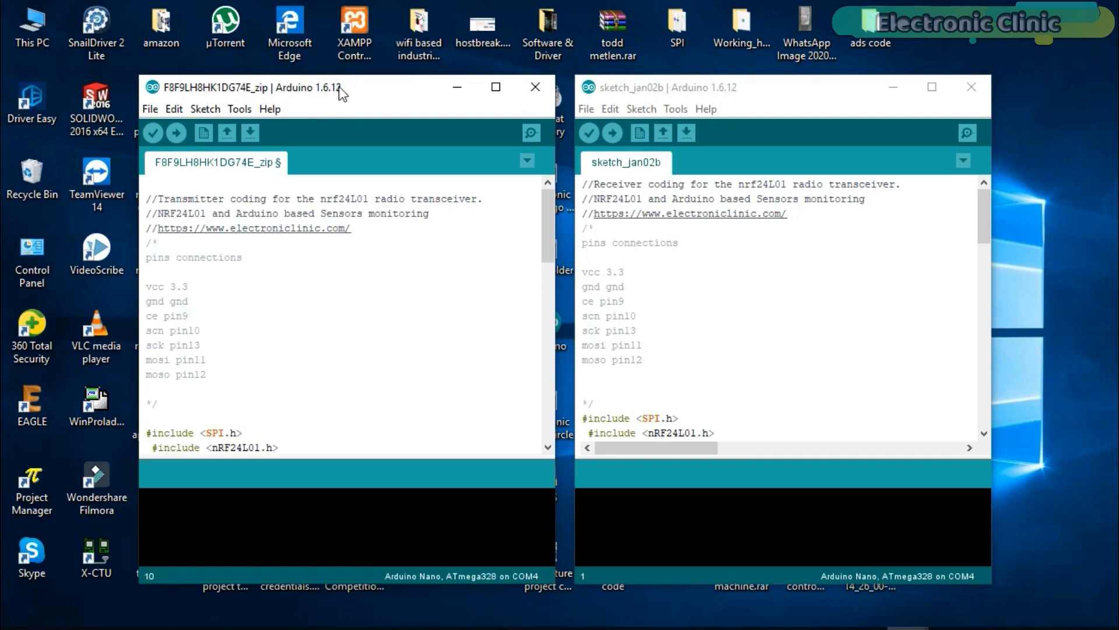
# Maximize the transmitter sketch, scroll to loop, and complete data[3] lines with 1 and =.
pyautogui.click(495, 86)
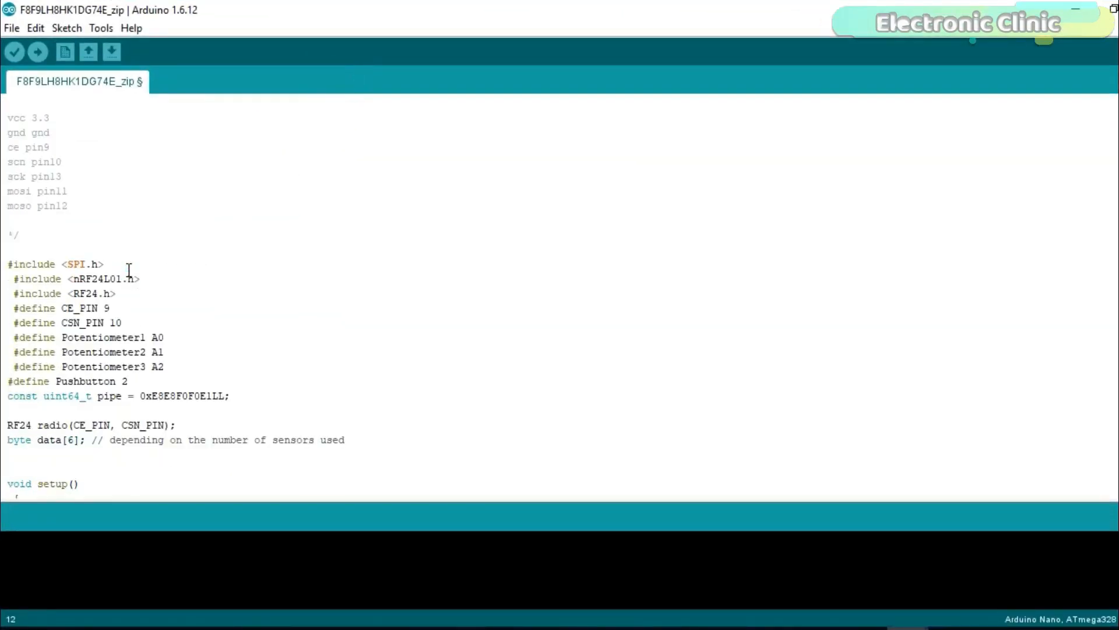
pyautogui.scroll(-3)
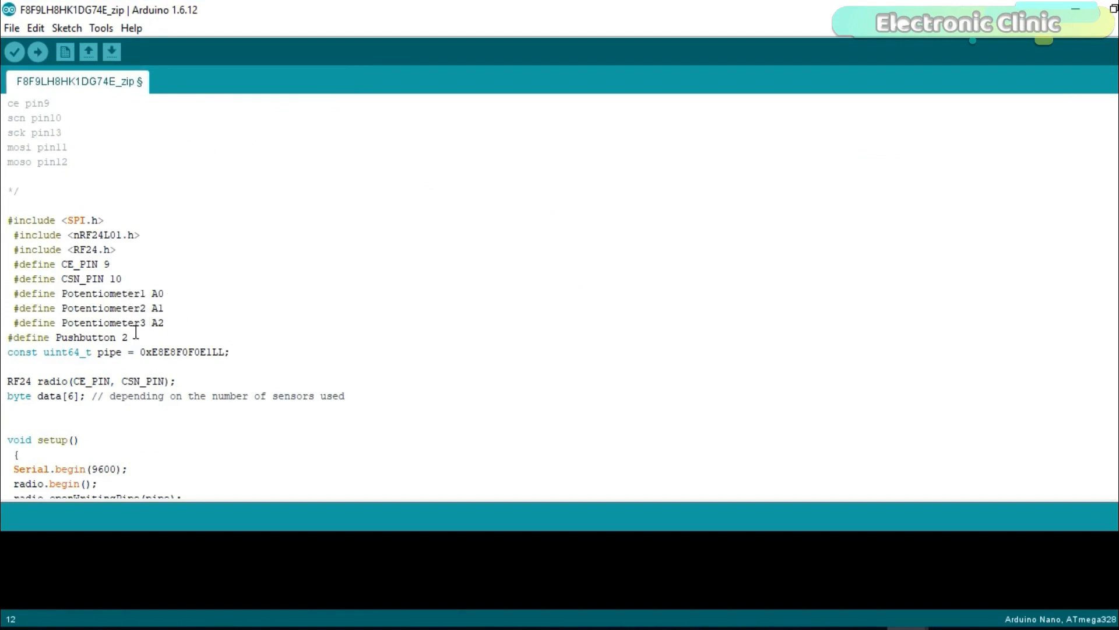
pyautogui.scroll(-3)
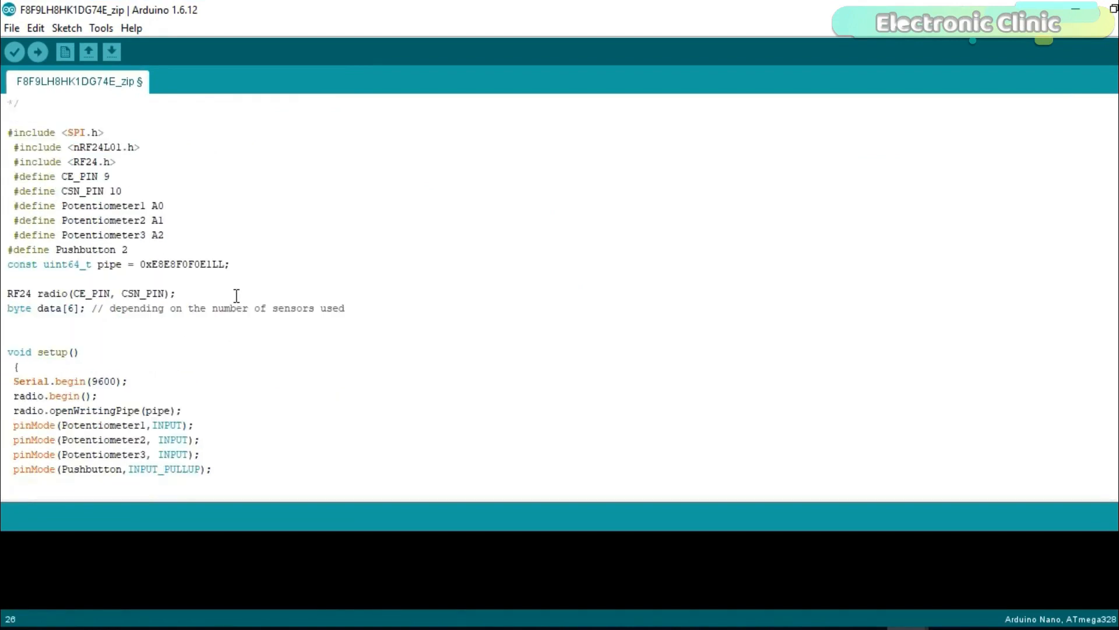
pyautogui.scroll(-3)
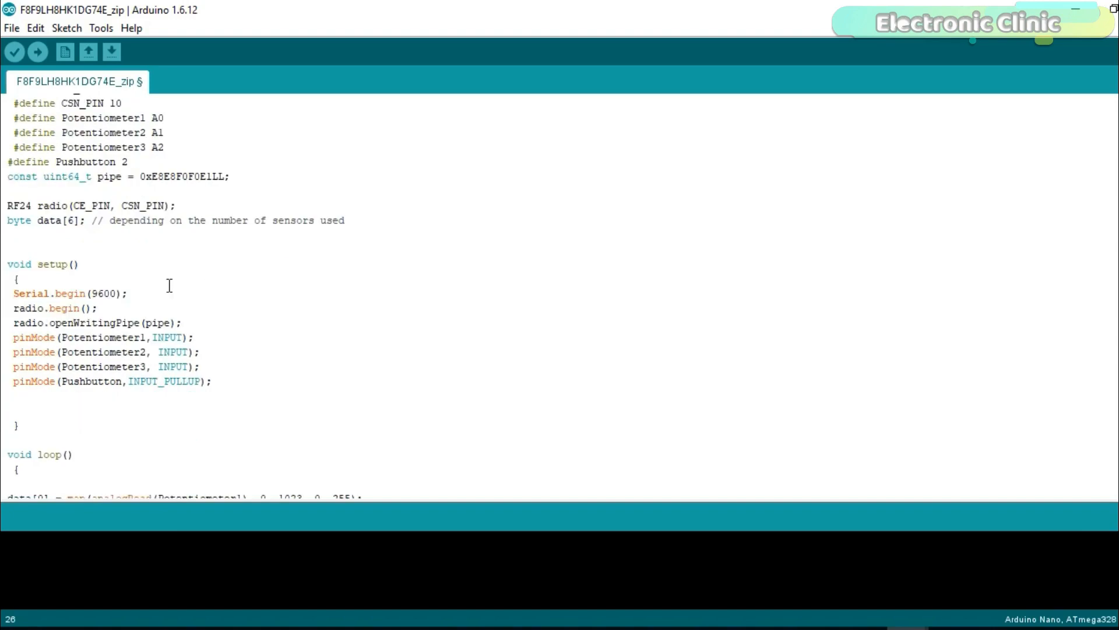
pyautogui.moveTo(166, 264)
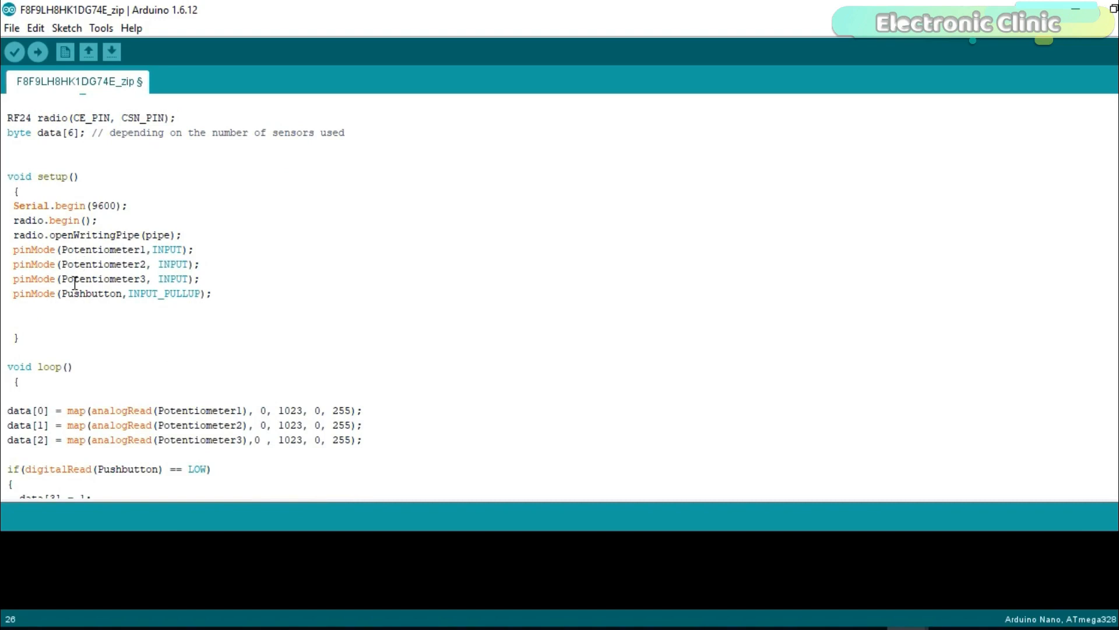
pyautogui.moveTo(233, 284)
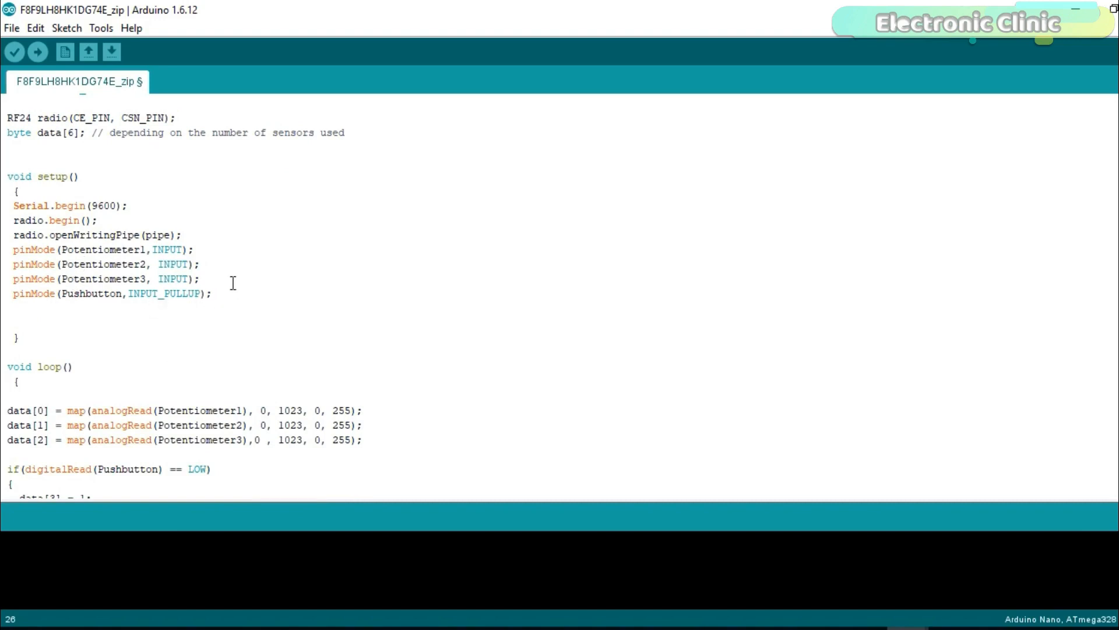
pyautogui.scroll(-3)
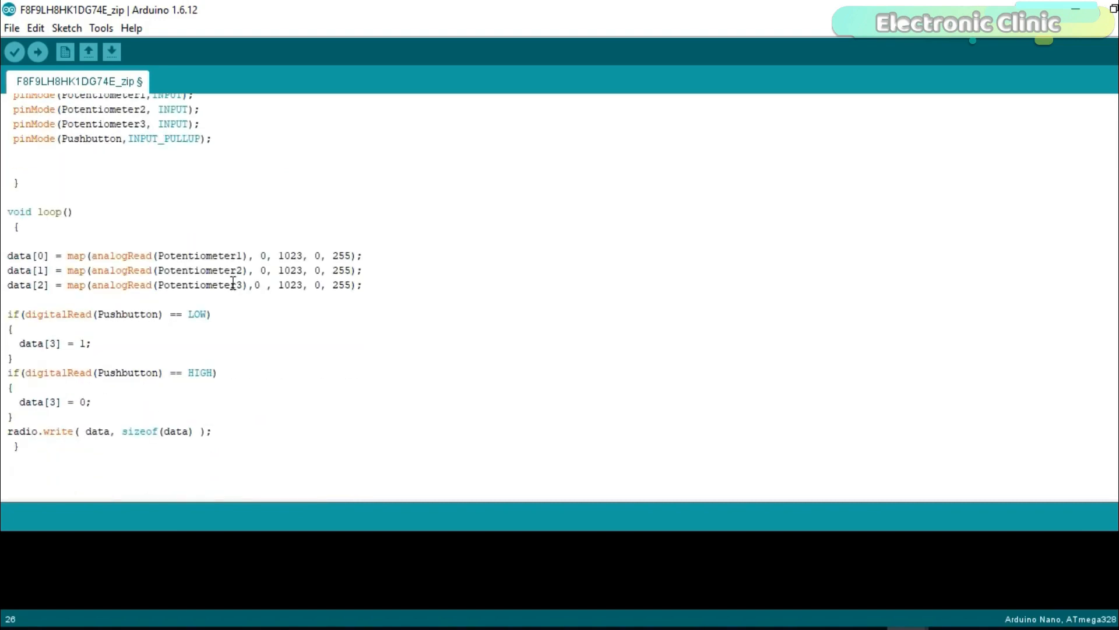
pyautogui.moveTo(328, 277)
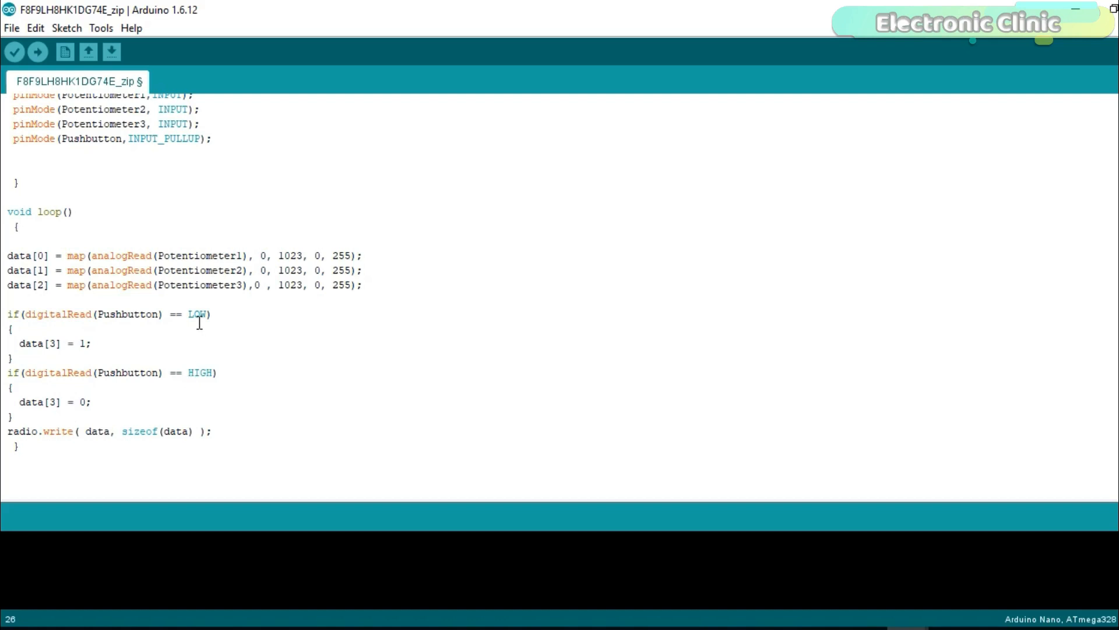
pyautogui.moveTo(209, 329)
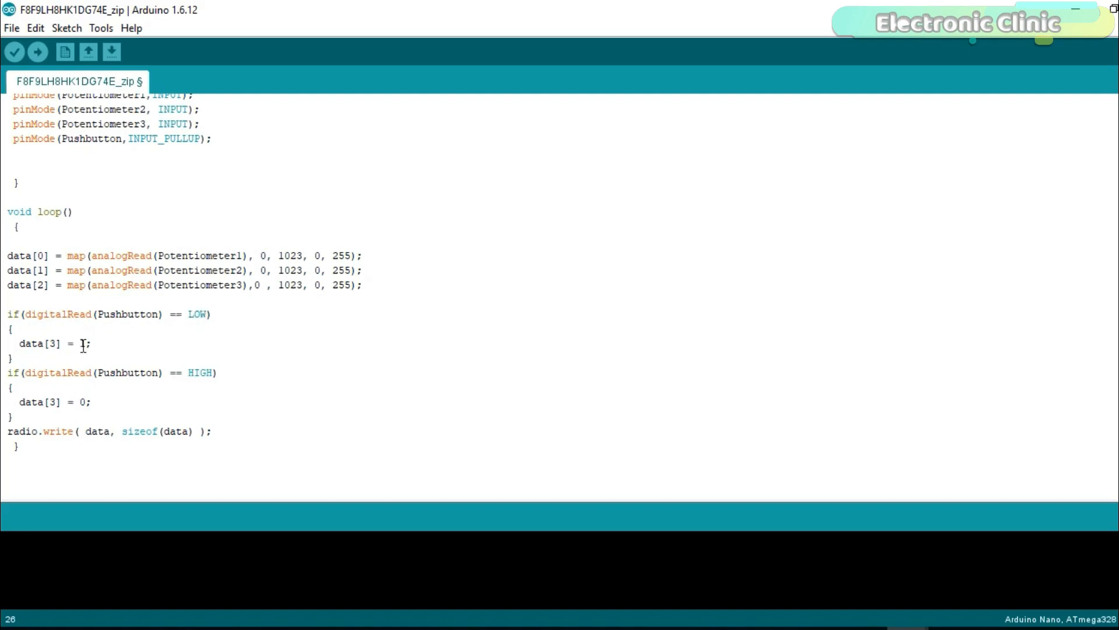
pyautogui.write('1')
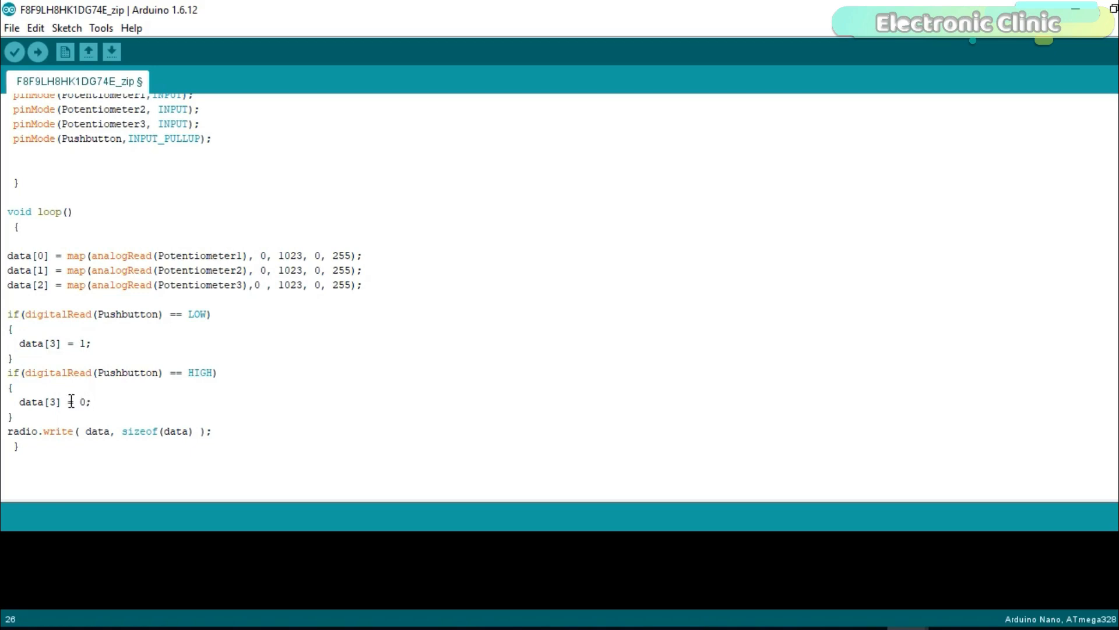
pyautogui.write('=')
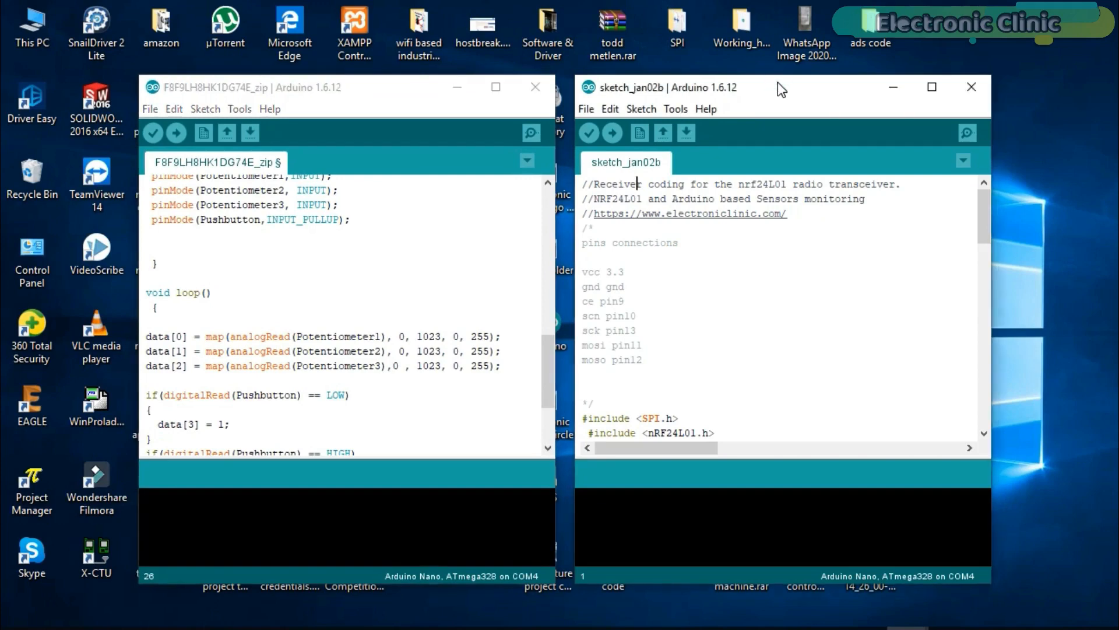
# Bring sketch_jan02b forward and scroll through setup(), loop() and resetData().
pyautogui.click(931, 87)
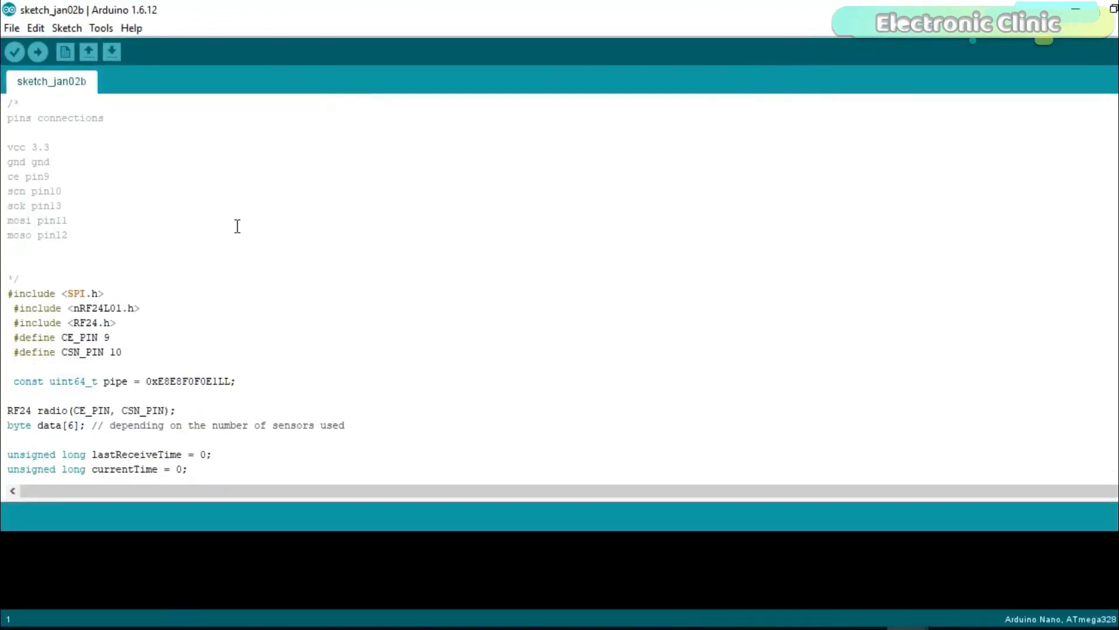
pyautogui.scroll(-3)
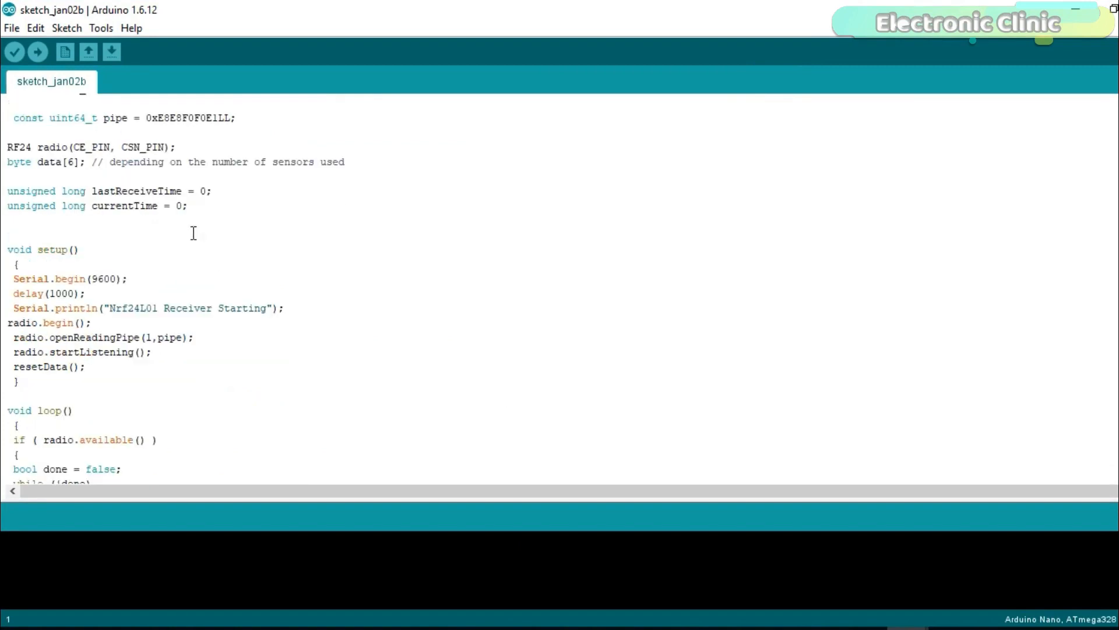
pyautogui.scroll(-3)
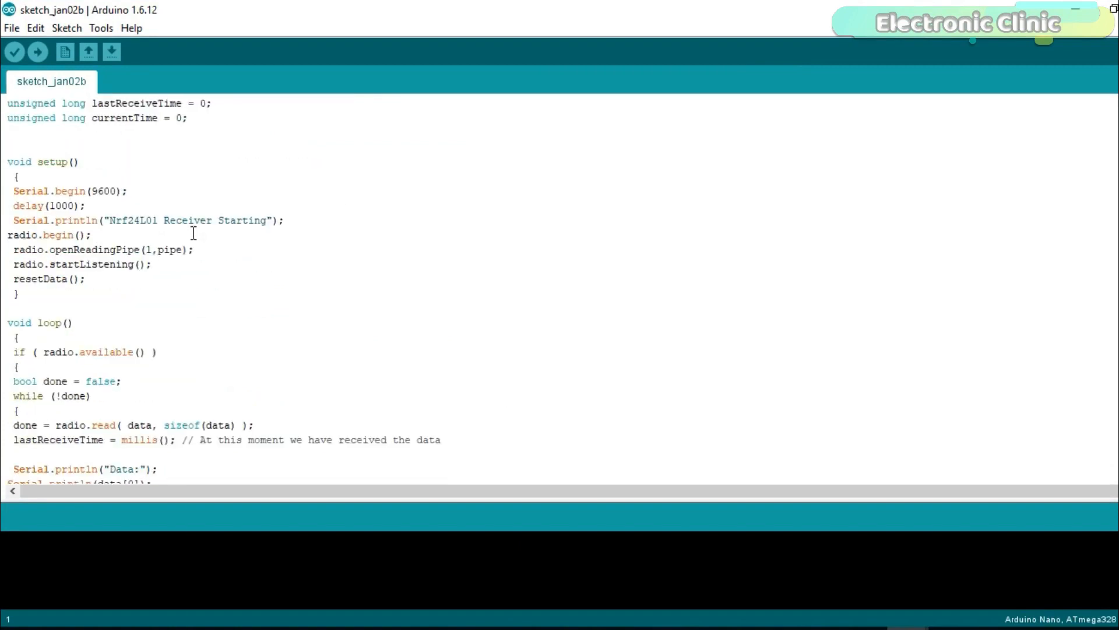
pyautogui.scroll(-3)
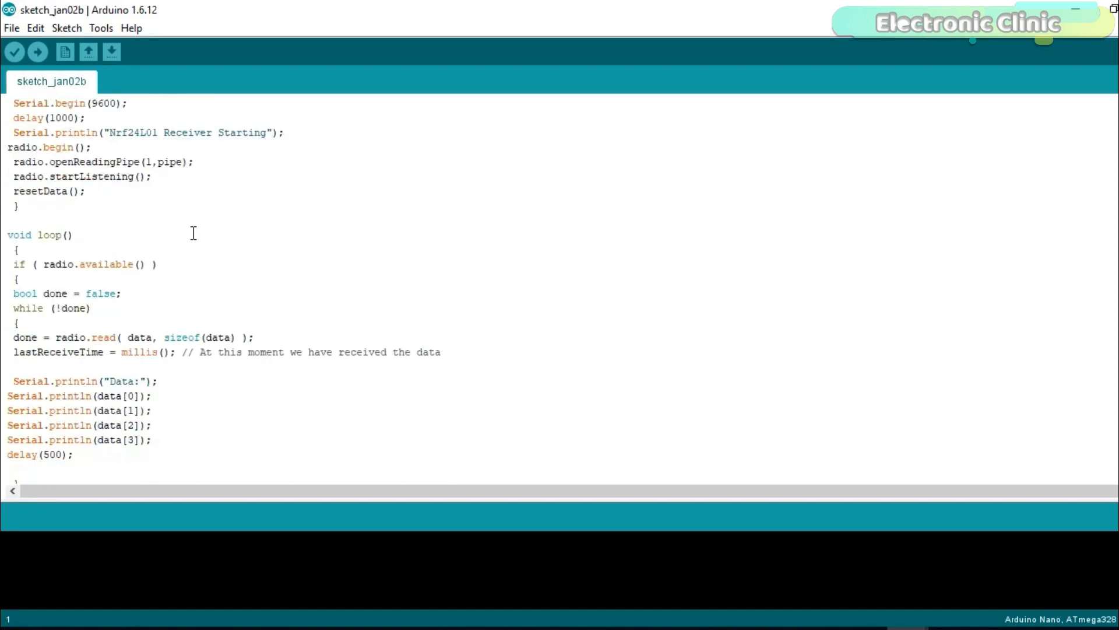
pyautogui.scroll(-3)
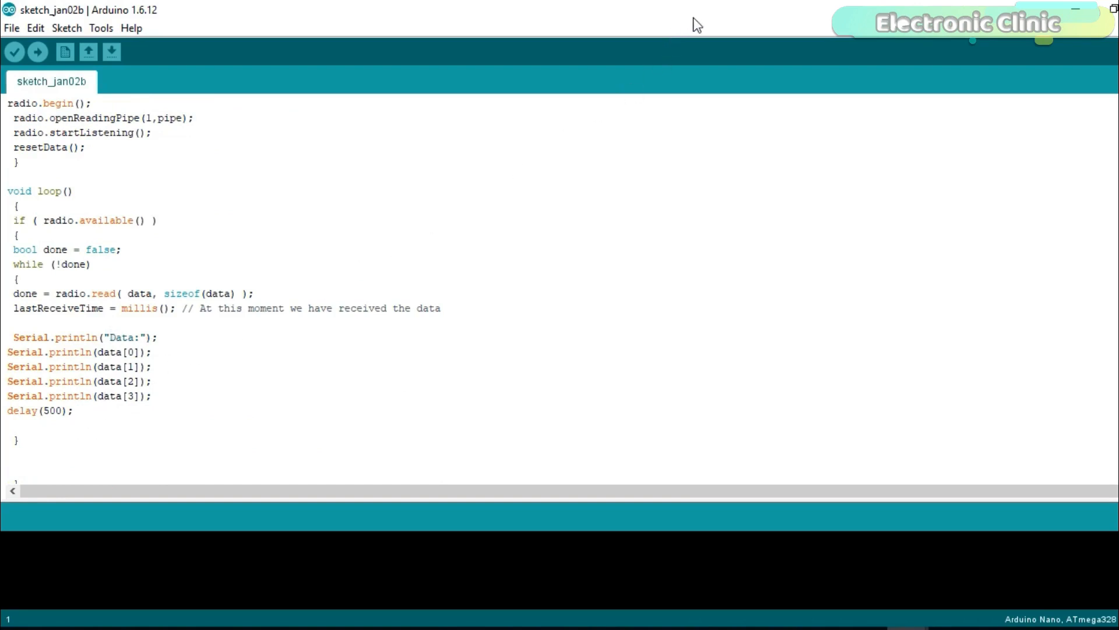
pyautogui.moveTo(735, 216)
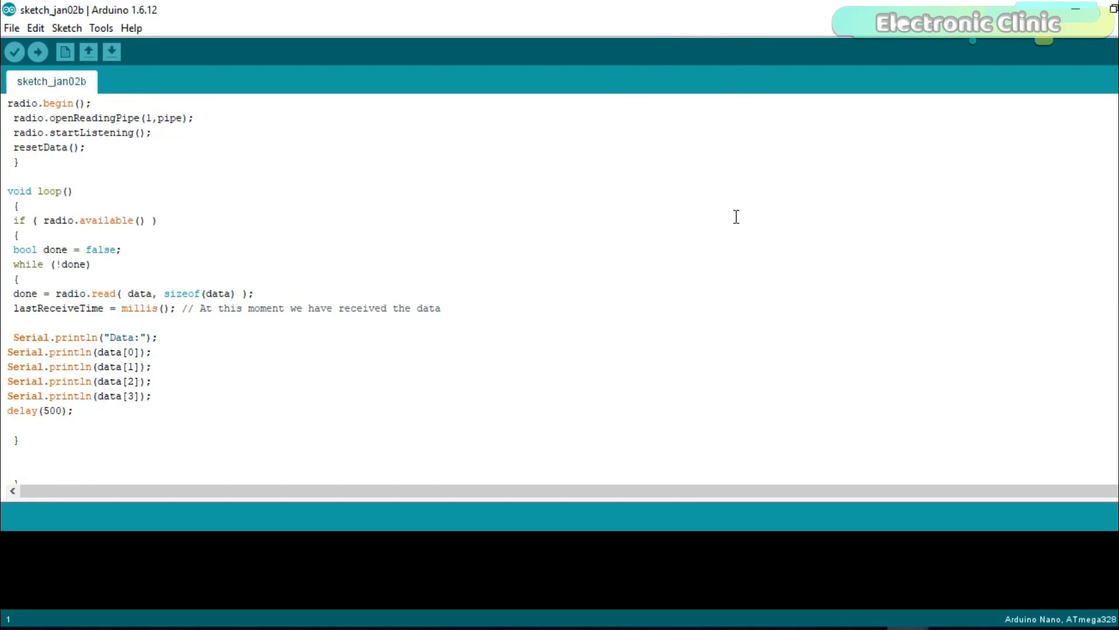
pyautogui.scroll(-3)
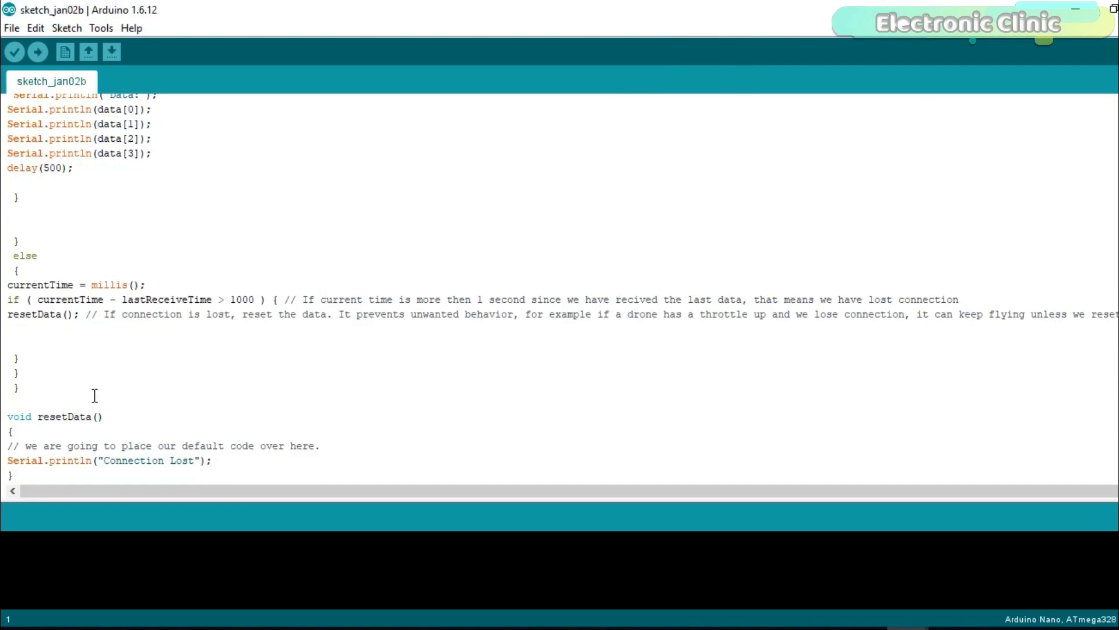
pyautogui.moveTo(200, 353)
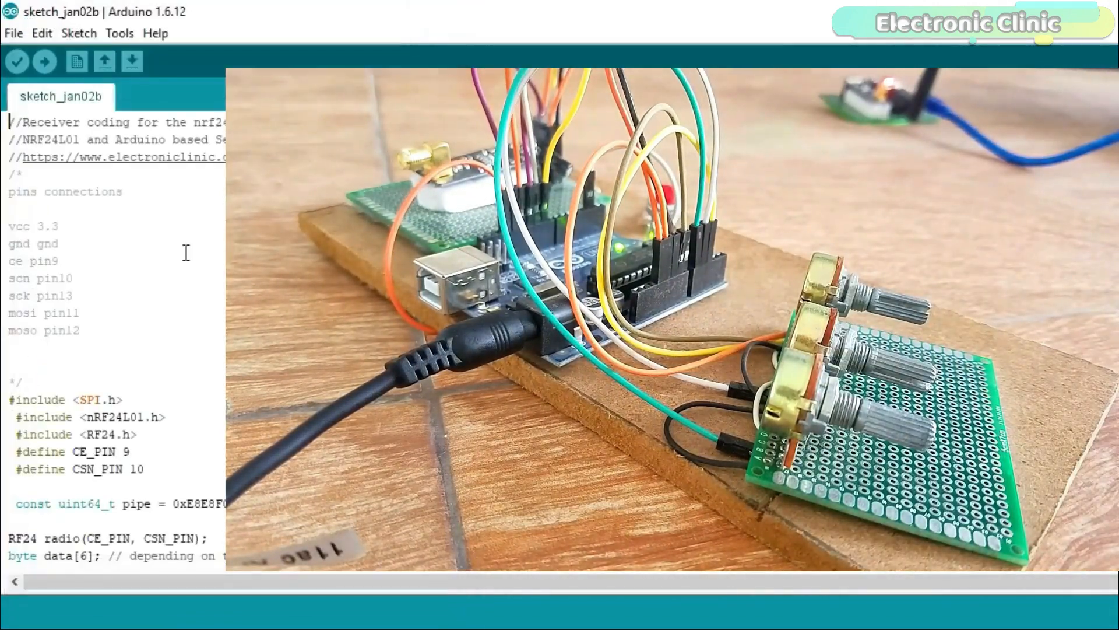
# Add delay(500); after Serial.println(data[3]) in the receiver sketch.
pyautogui.scroll(-3)
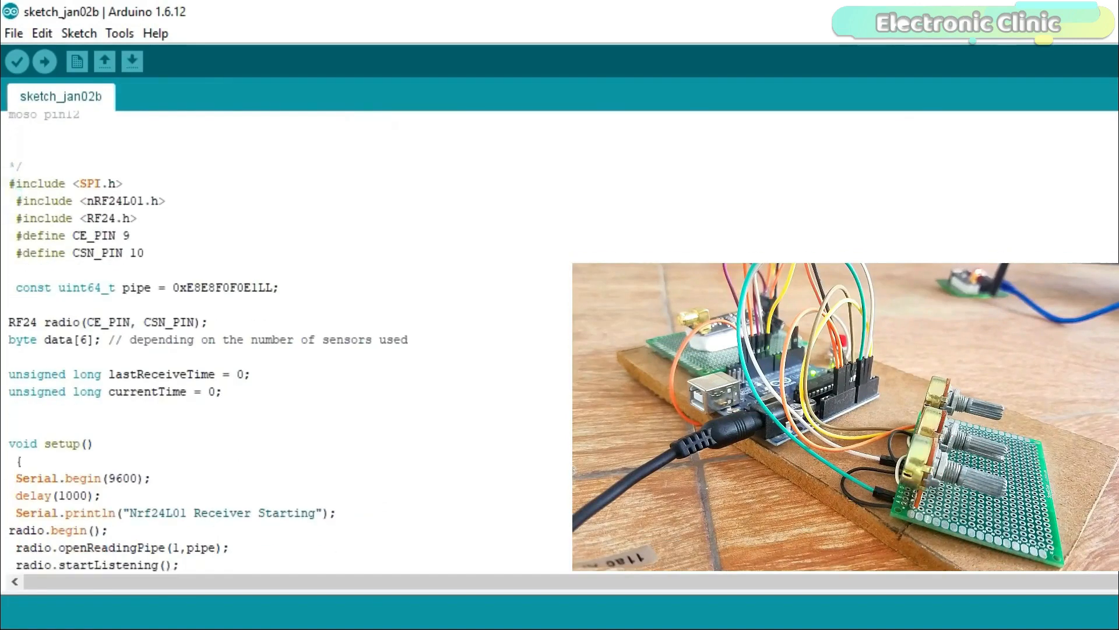
pyautogui.scroll(-3)
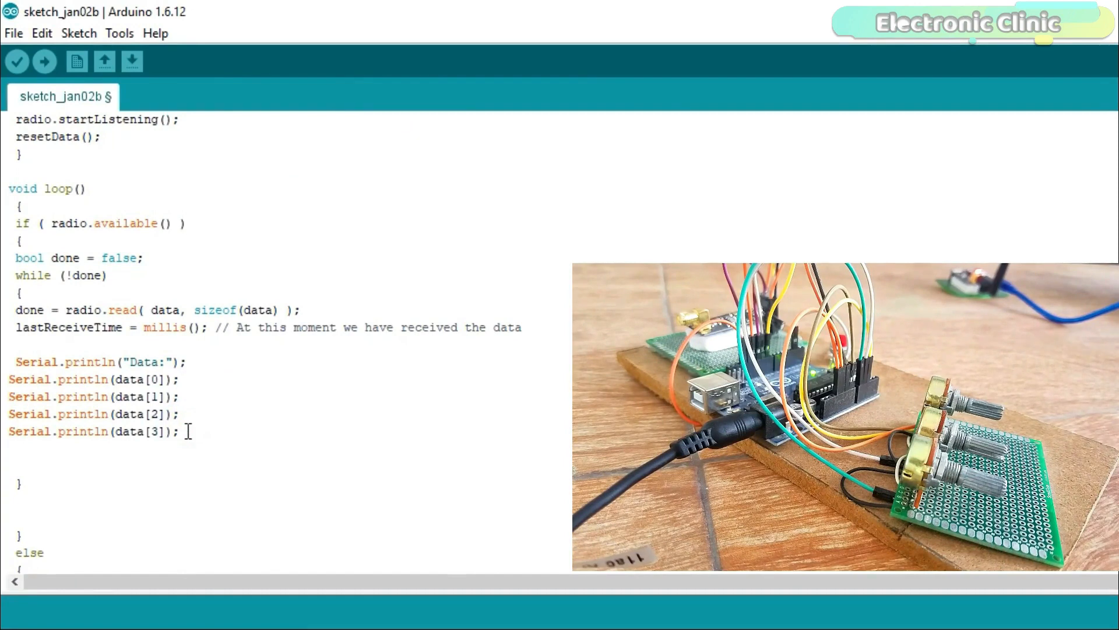
pyautogui.write('delay(')
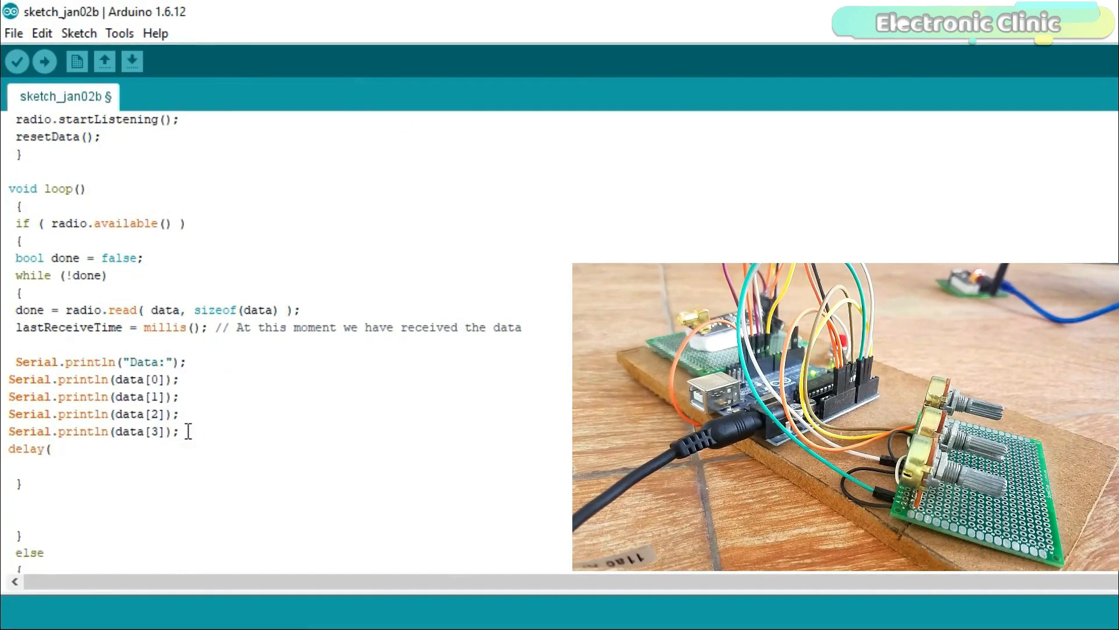
pyautogui.write('500);')
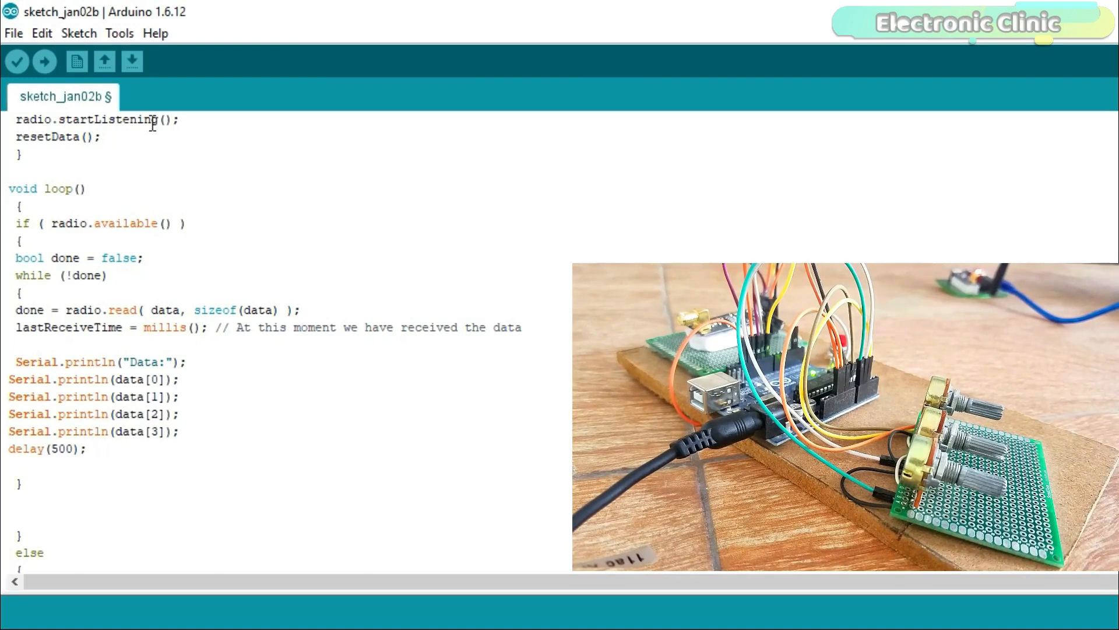
# Upload the receiver sketch to the board and open the serial monitor.
pyautogui.click(45, 61)
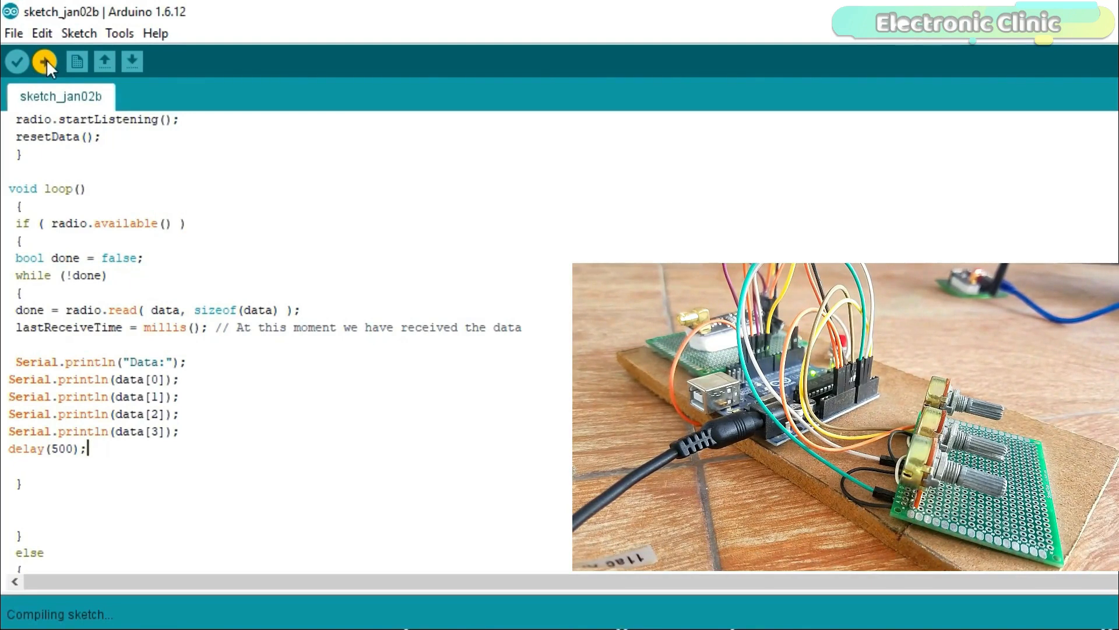
pyautogui.click(45, 61)
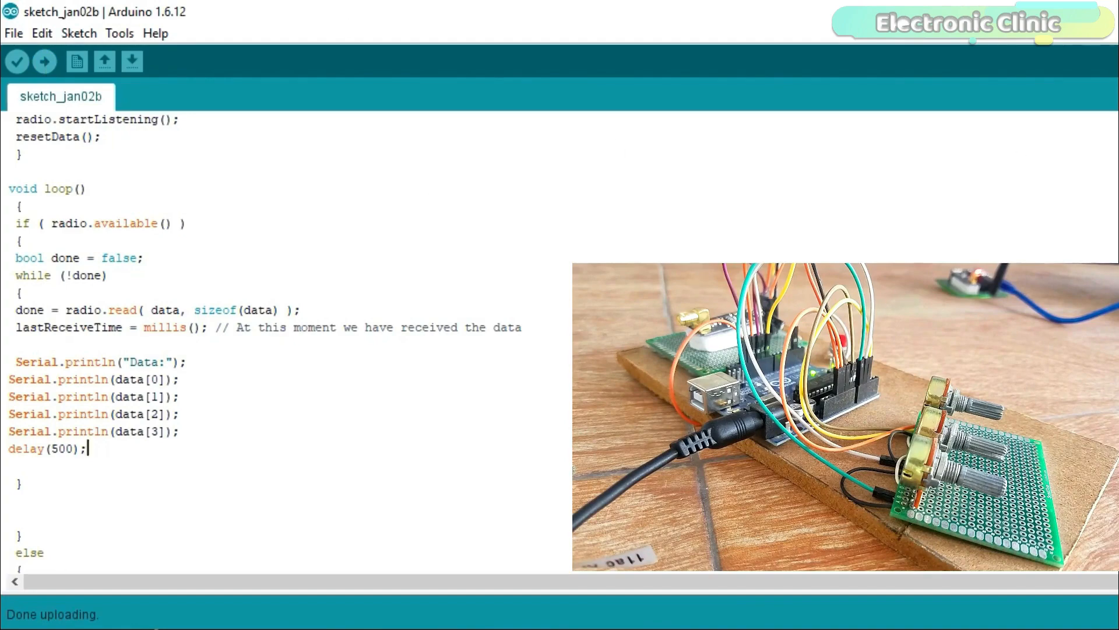
pyautogui.click(131, 61)
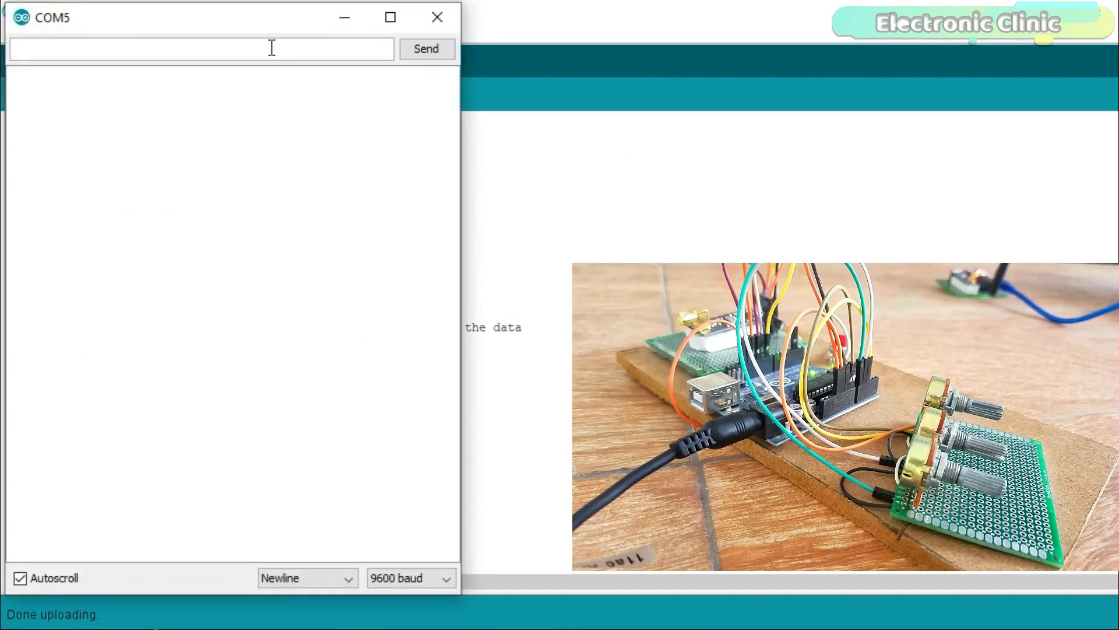